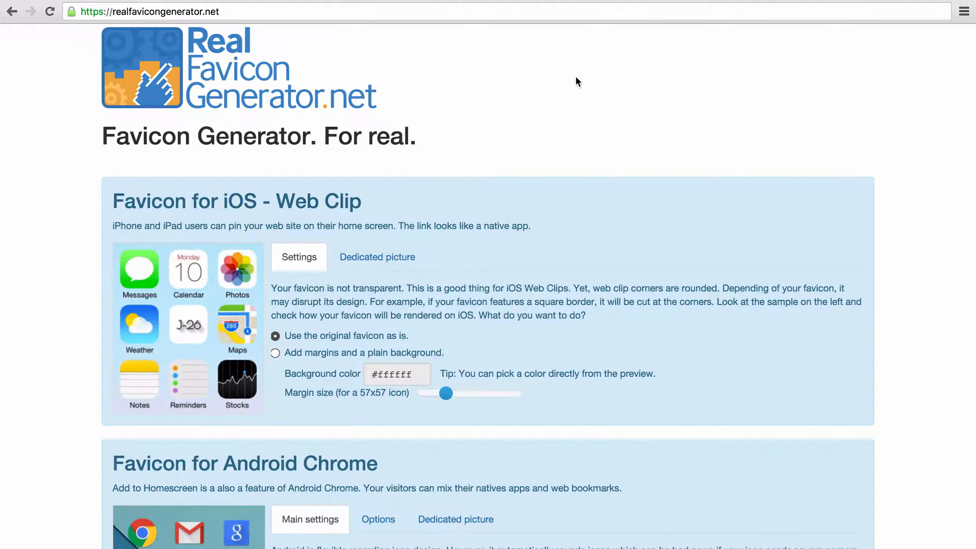
pyautogui.moveTo(321, 261)
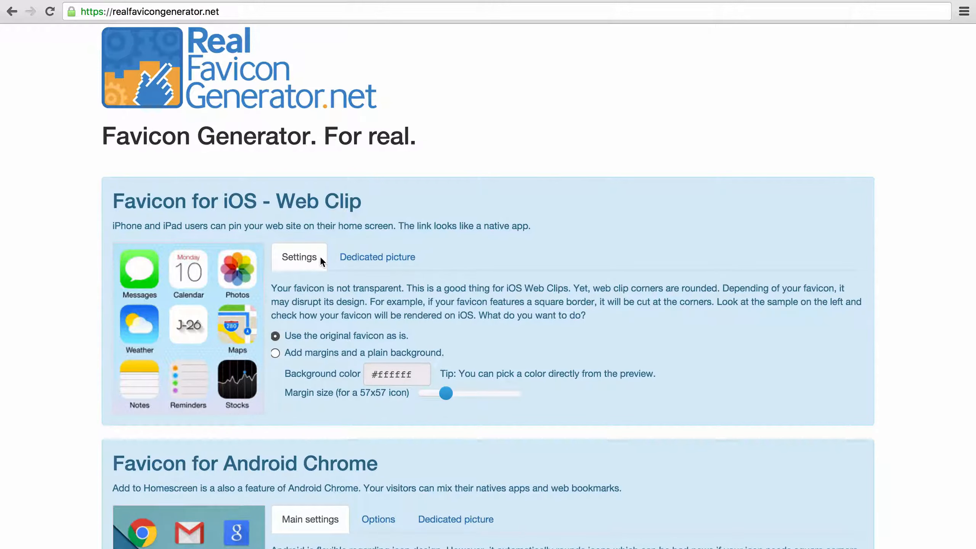
pyautogui.moveTo(542, 299)
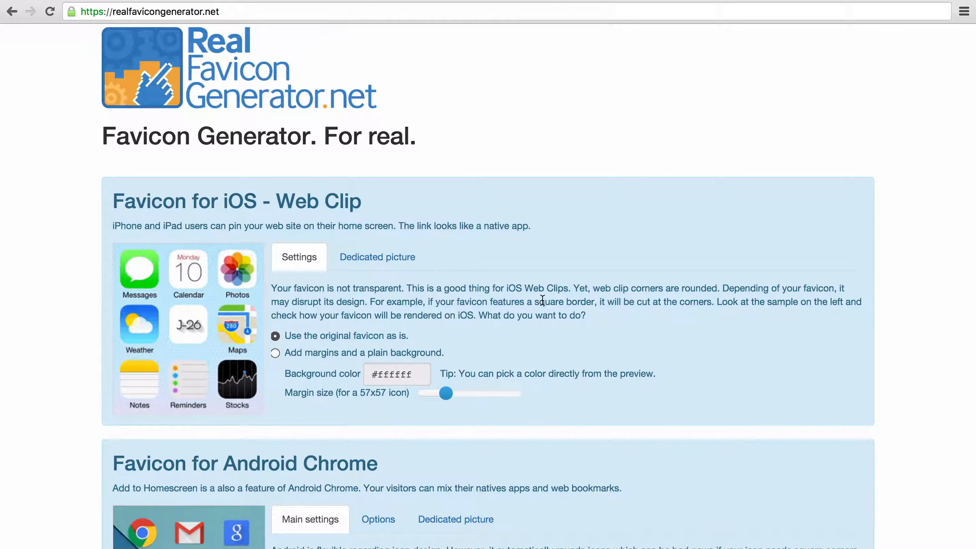
# Scroll down past the iOS Web Clip section to the Android Chrome favicon settings
pyautogui.scroll(-3)
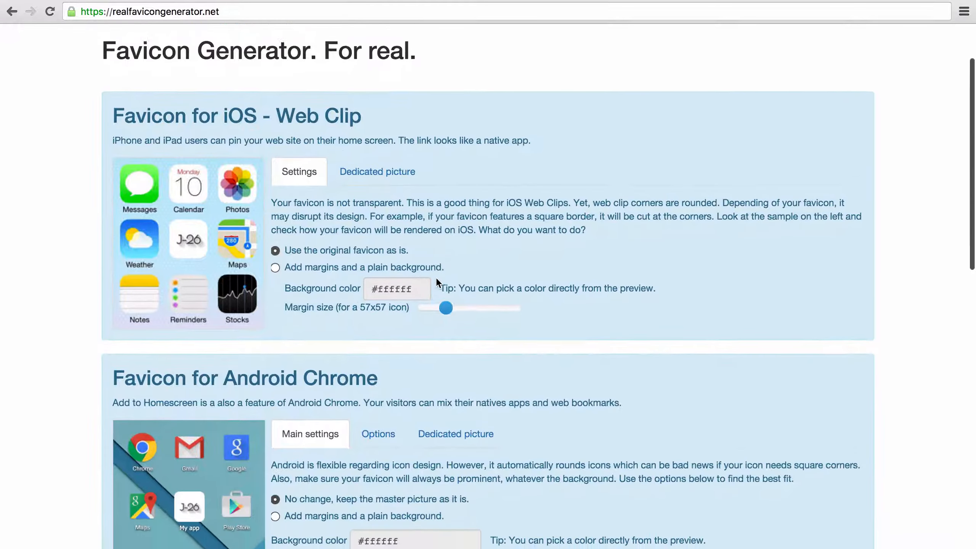
pyautogui.scroll(-3)
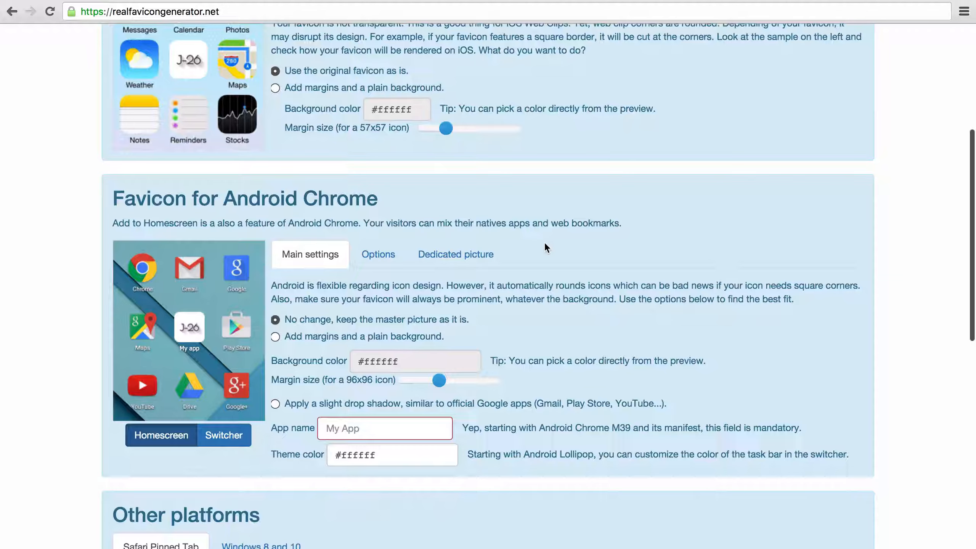
# Name the Android app J-26 and preview its icon in the task switcher
pyautogui.scroll(-3)
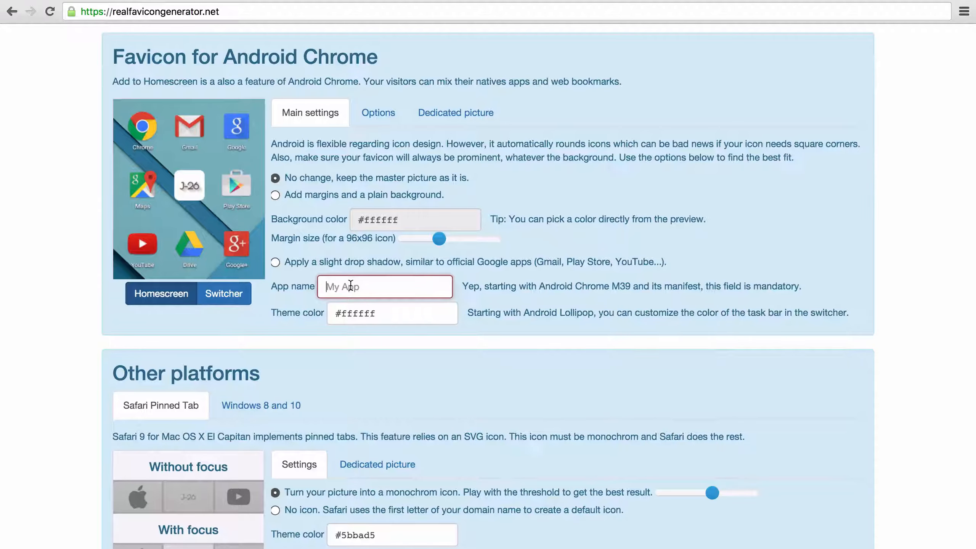
pyautogui.write('J')
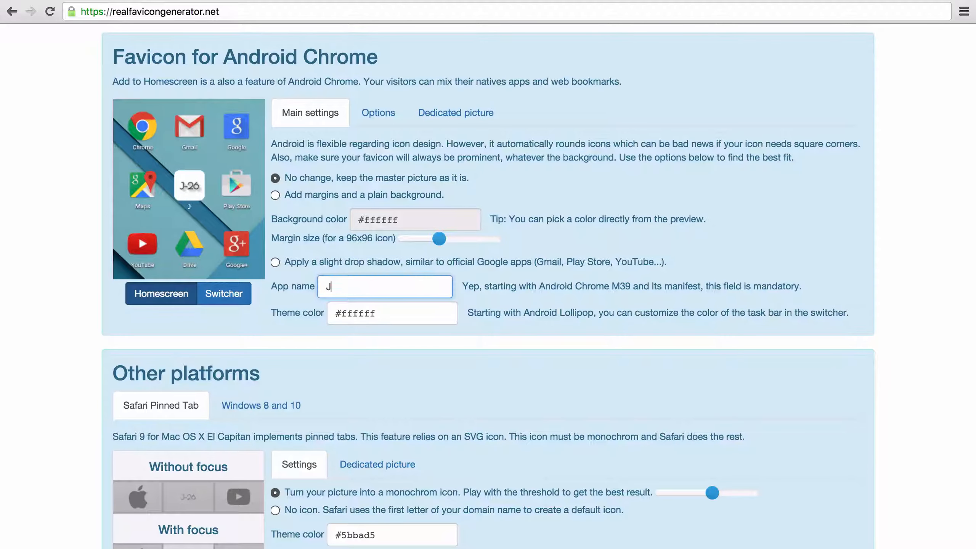
pyautogui.write('-26')
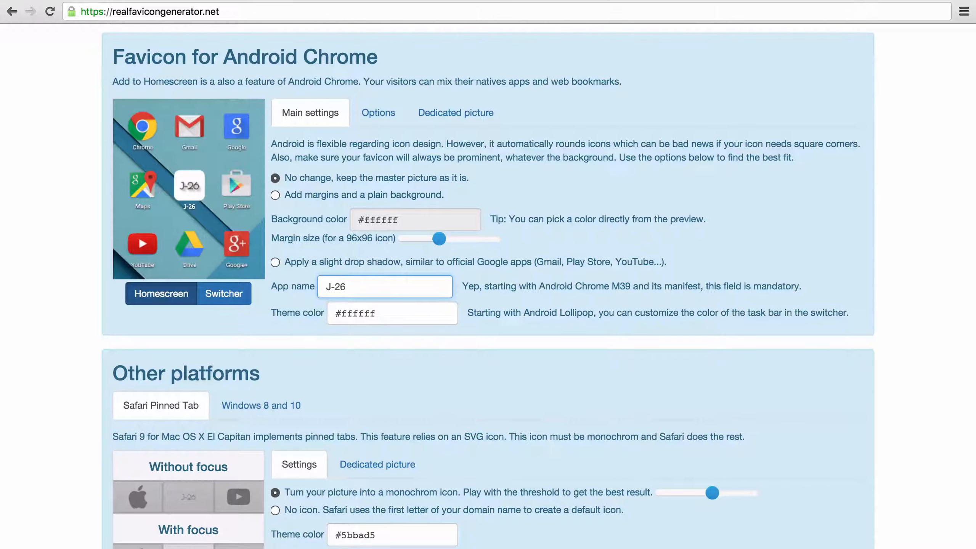
pyautogui.click(391, 313)
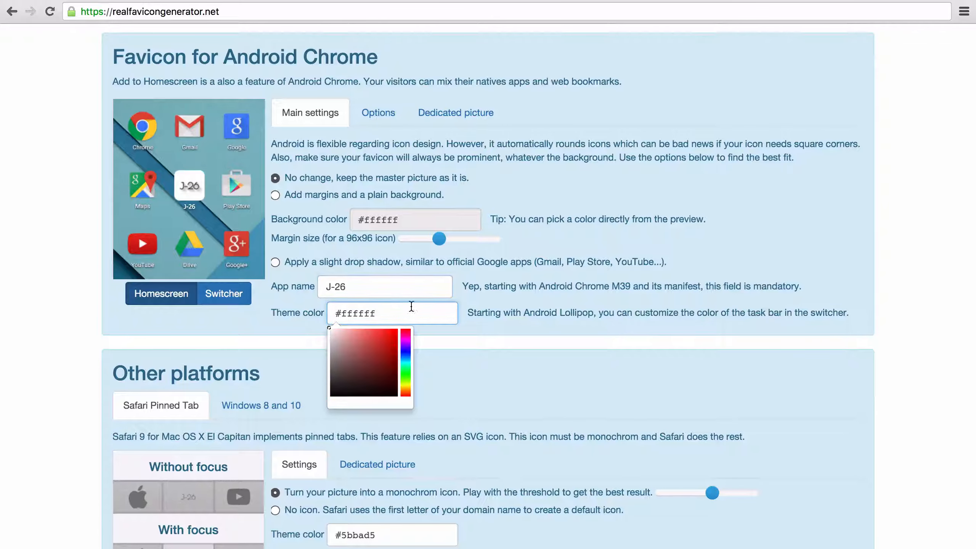
pyautogui.click(222, 293)
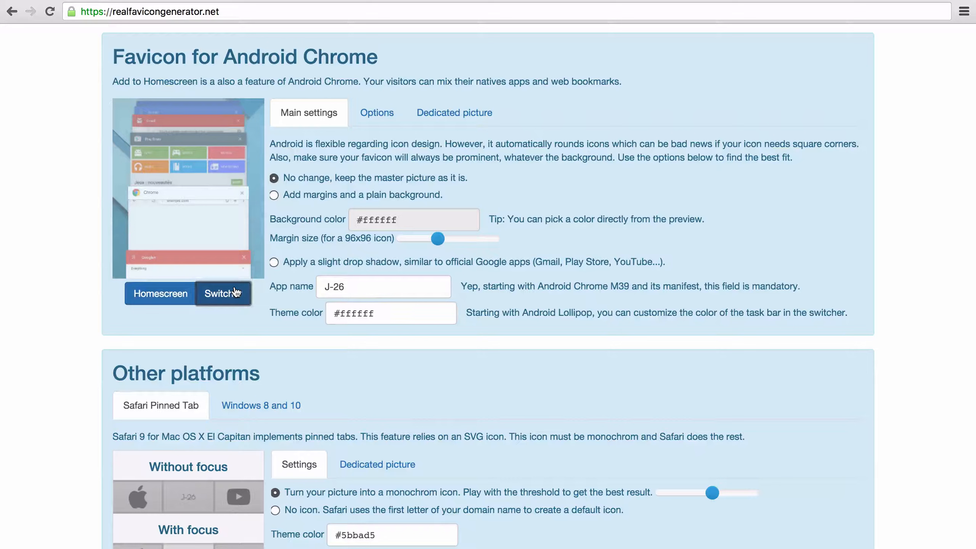
pyautogui.click(222, 293)
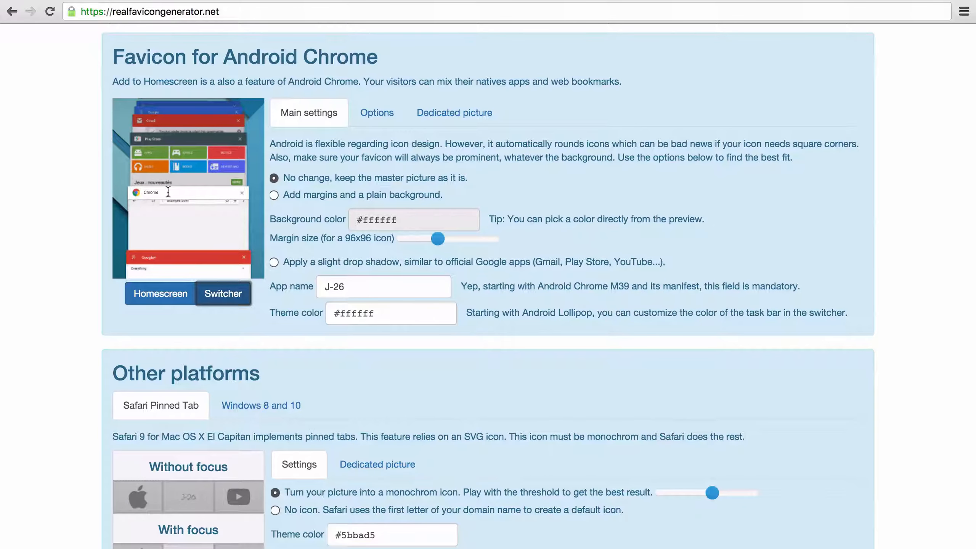
pyautogui.moveTo(178, 200)
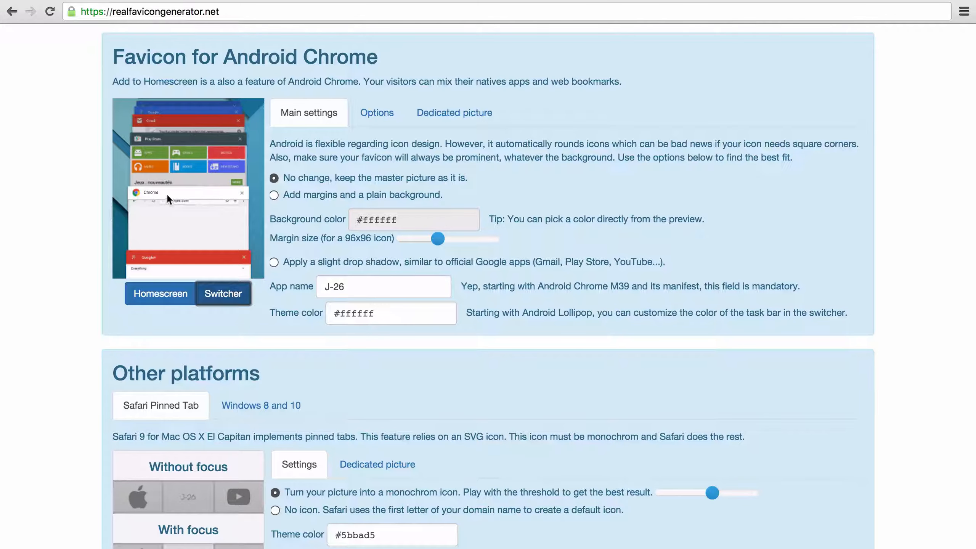
pyautogui.moveTo(202, 196)
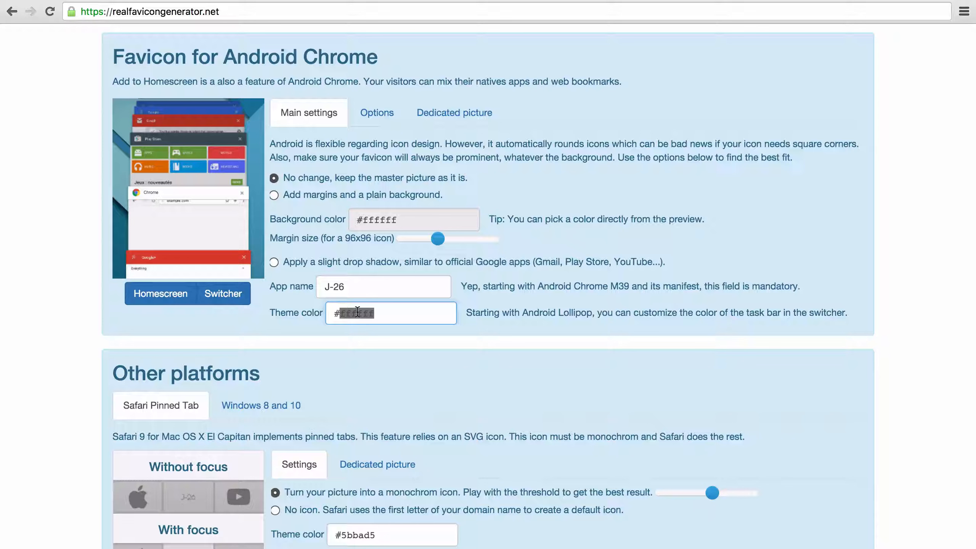
# Set the Android Chrome theme colour to #0091ea
pyautogui.write('#0')
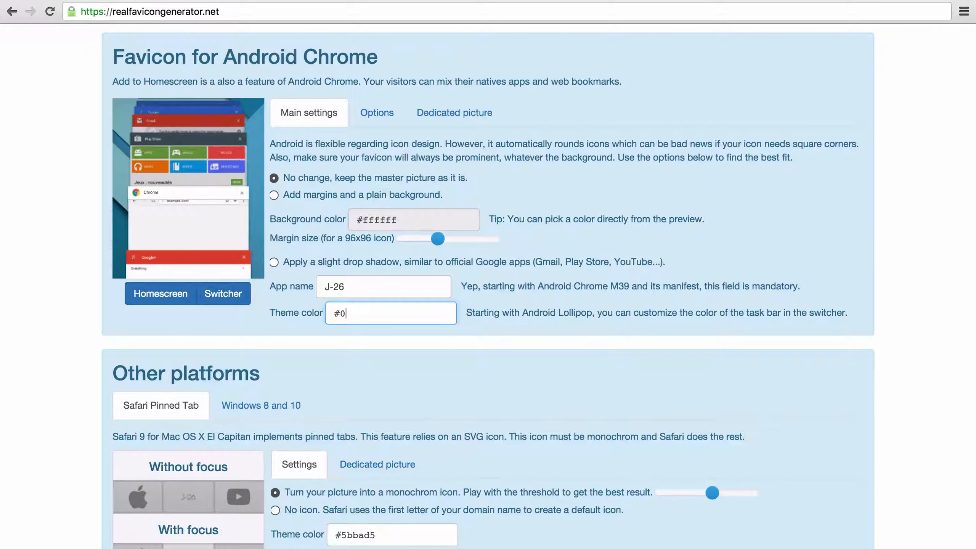
pyautogui.write('091ea')
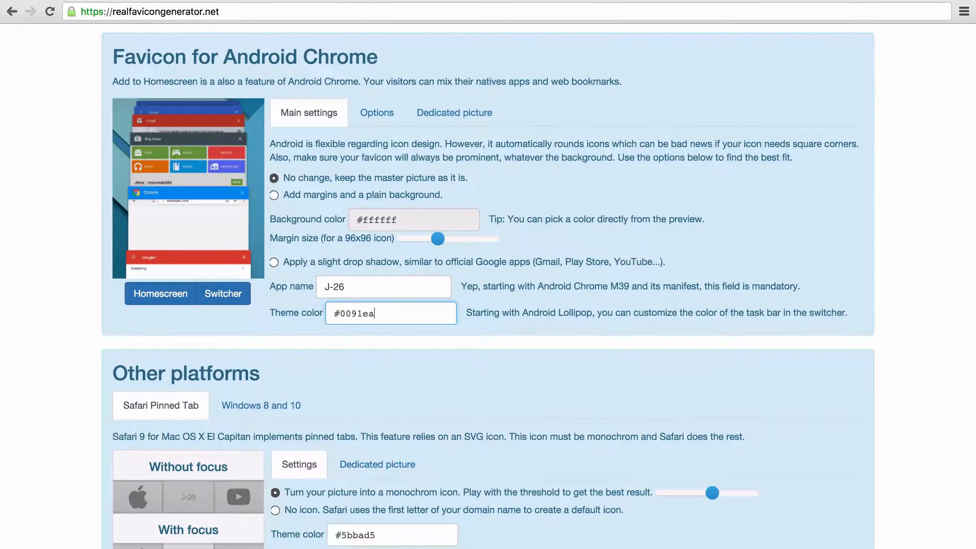
pyautogui.moveTo(493, 334)
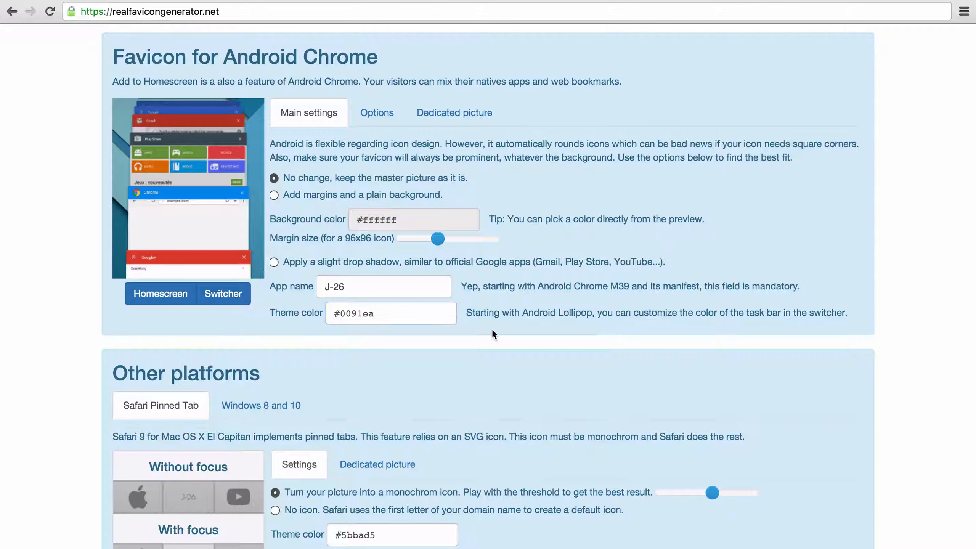
pyautogui.click(376, 113)
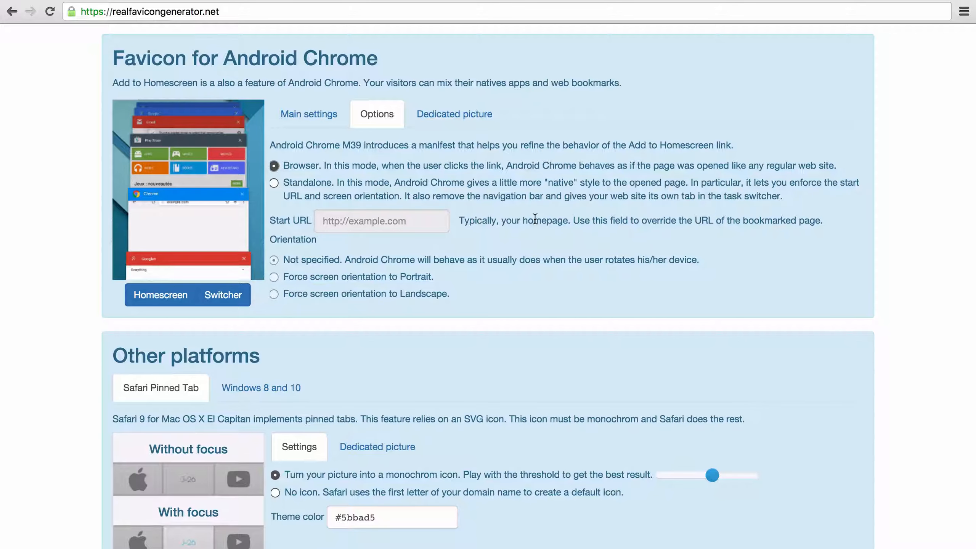
pyautogui.moveTo(415, 222)
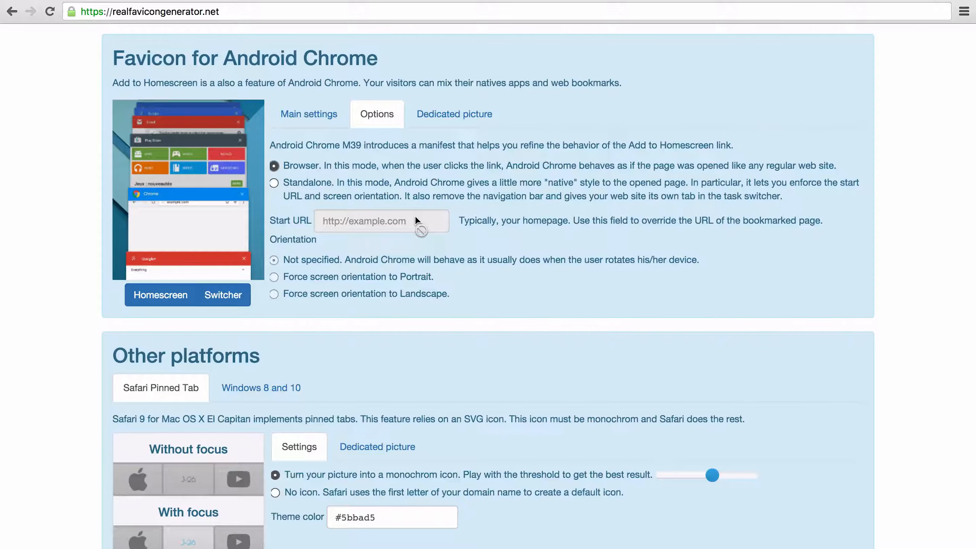
pyautogui.moveTo(436, 283)
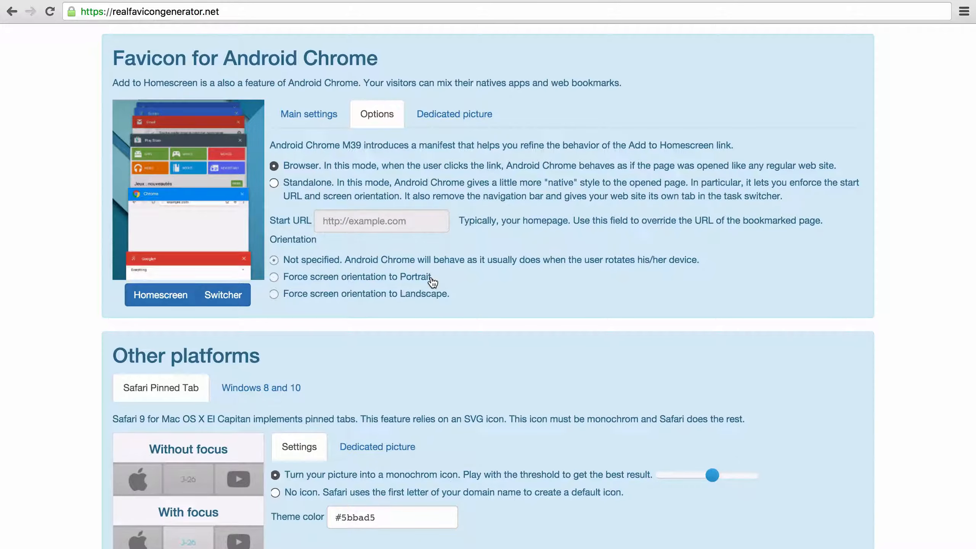
pyautogui.moveTo(390, 299)
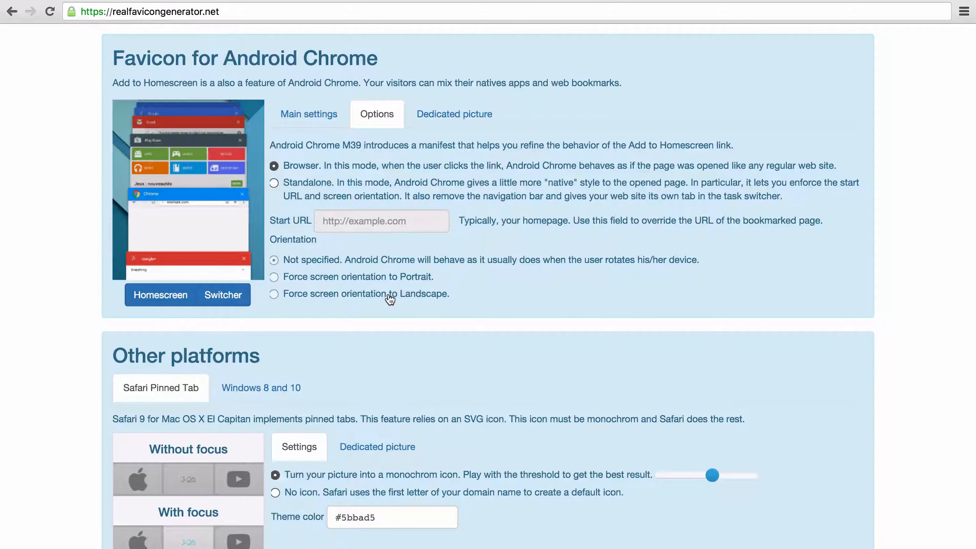
pyautogui.moveTo(477, 266)
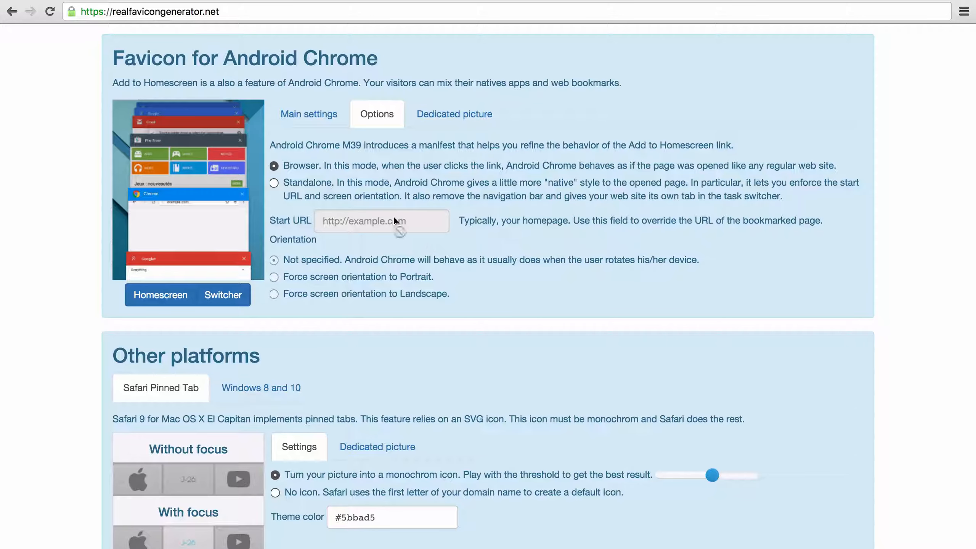
pyautogui.click(274, 182)
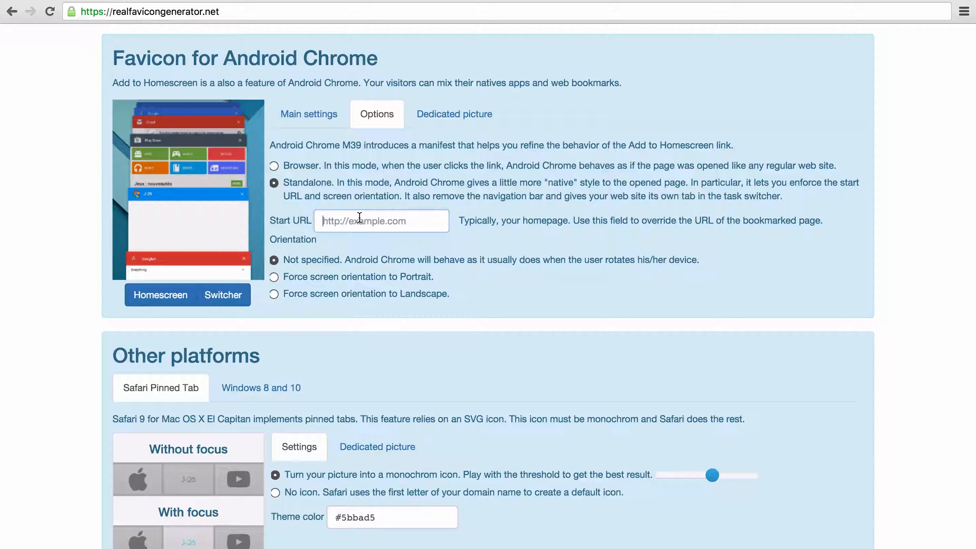
pyautogui.write('https://www.j-26.com')
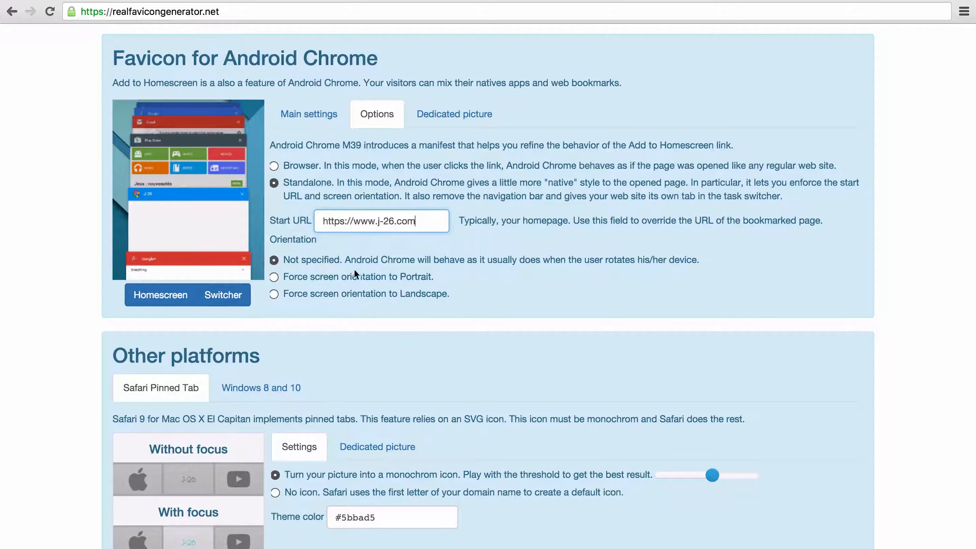
pyautogui.click(274, 276)
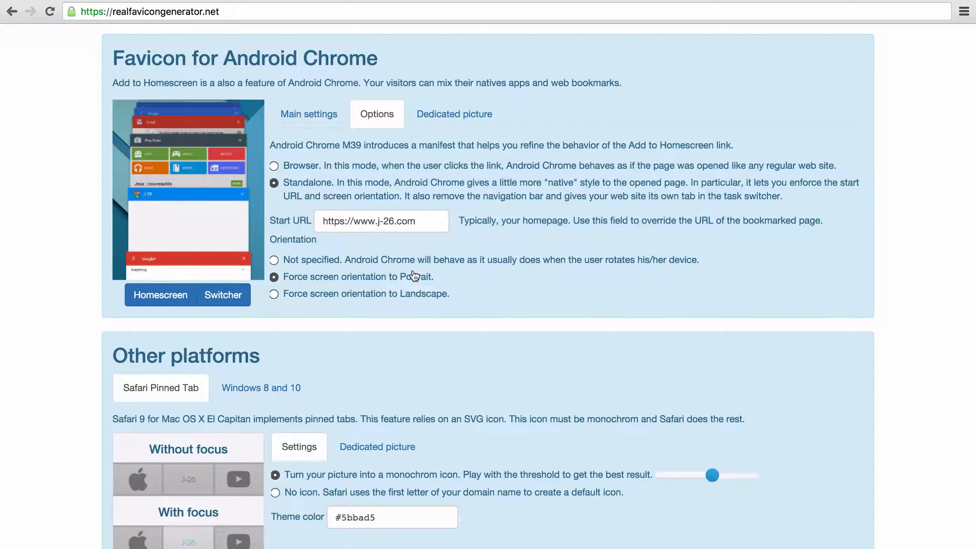
pyautogui.moveTo(454, 113)
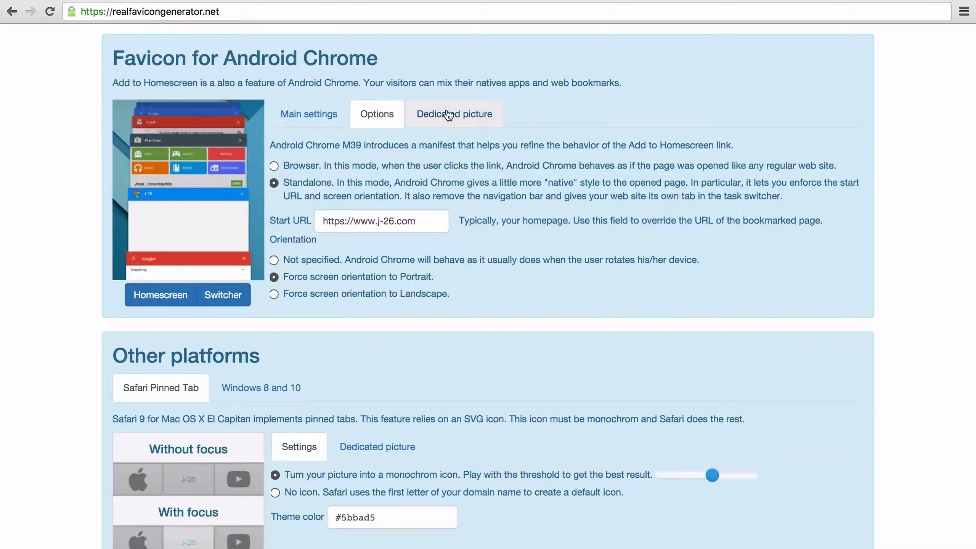
pyautogui.click(454, 113)
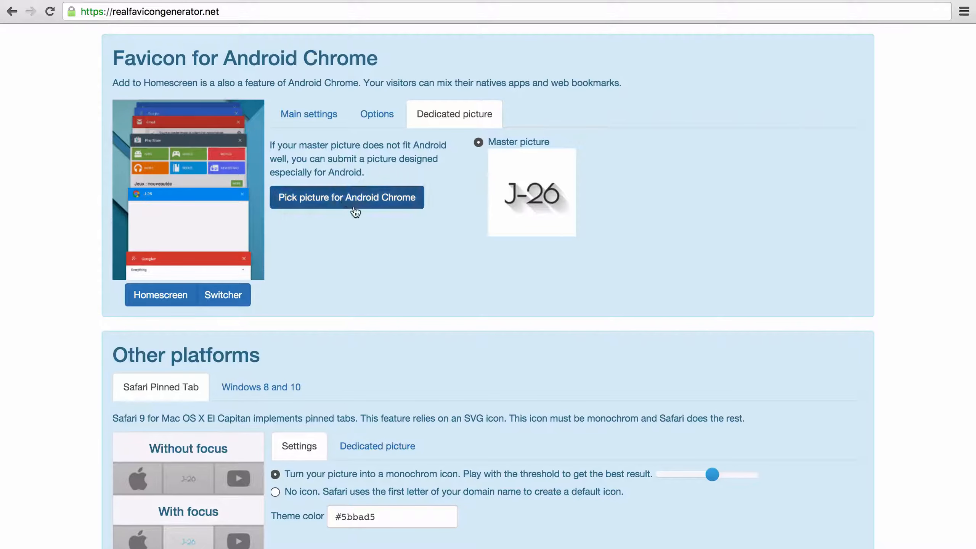
# Keep the monochrome Safari pinned tab icon and set its theme colour to #0091ea
pyautogui.scroll(-3)
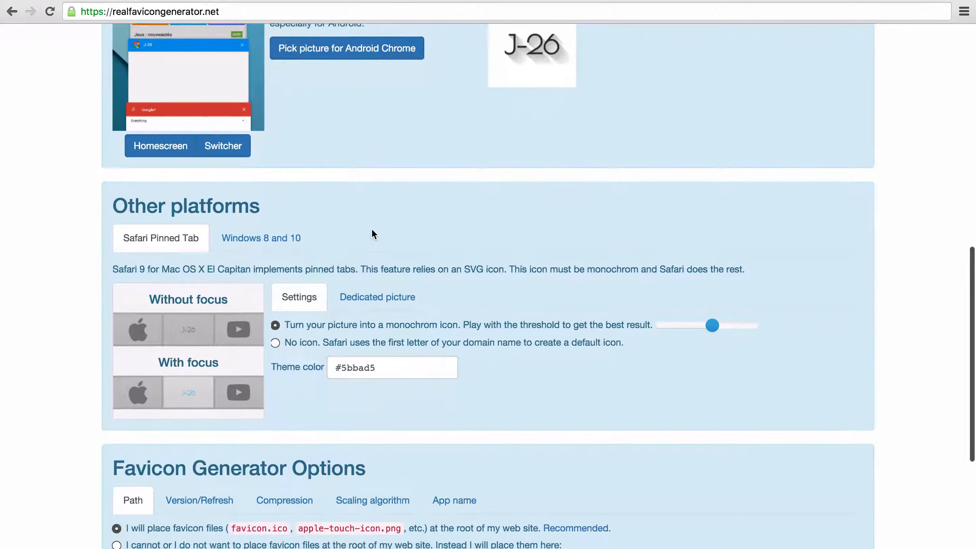
pyautogui.scroll(-3)
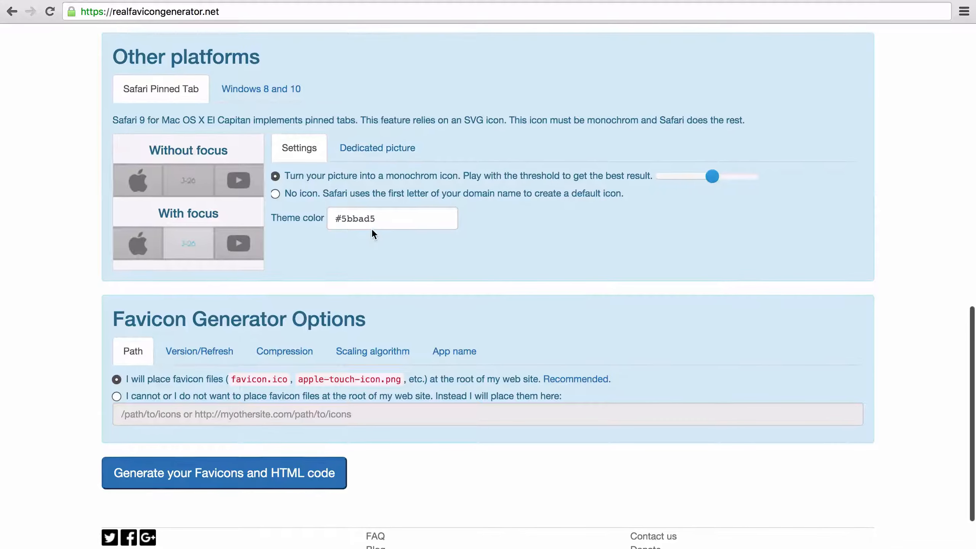
pyautogui.moveTo(530, 221)
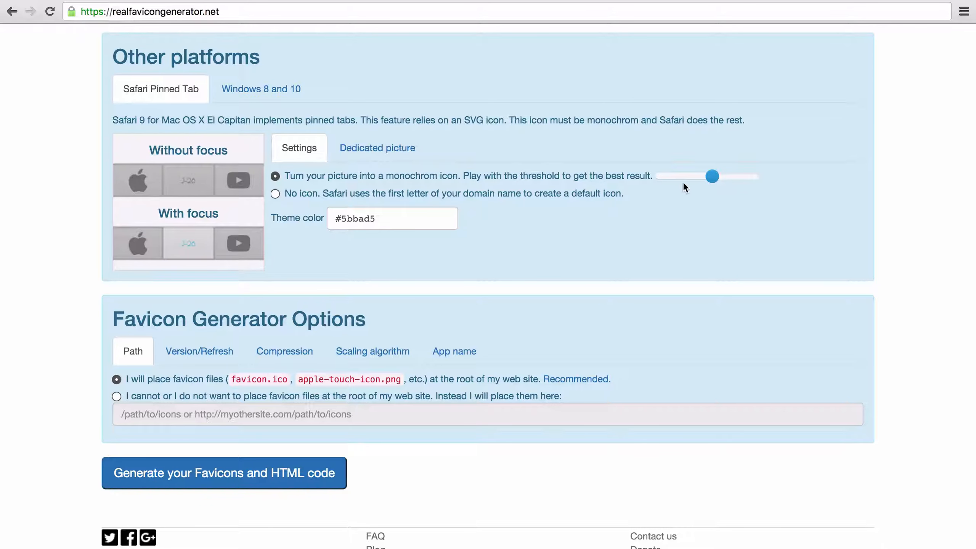
pyautogui.moveTo(698, 181)
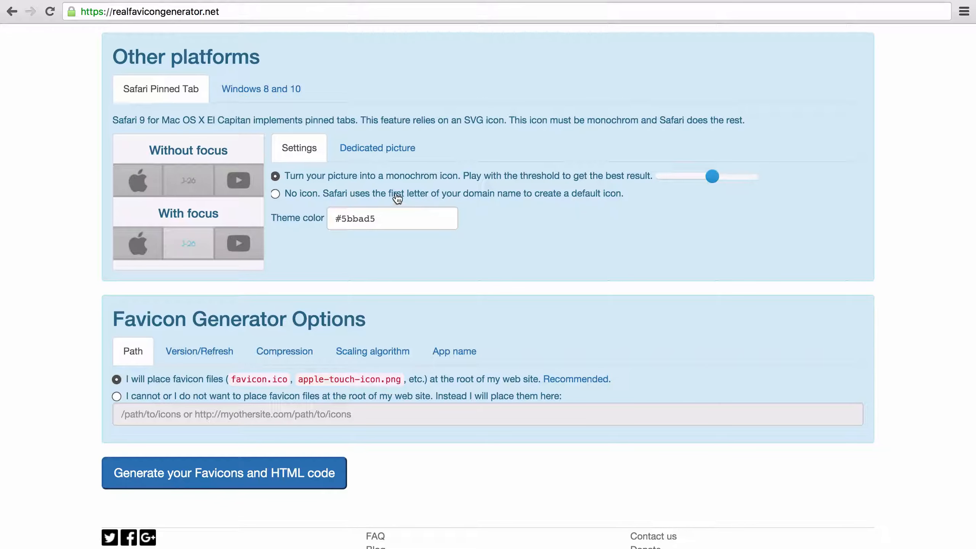
pyautogui.click(275, 194)
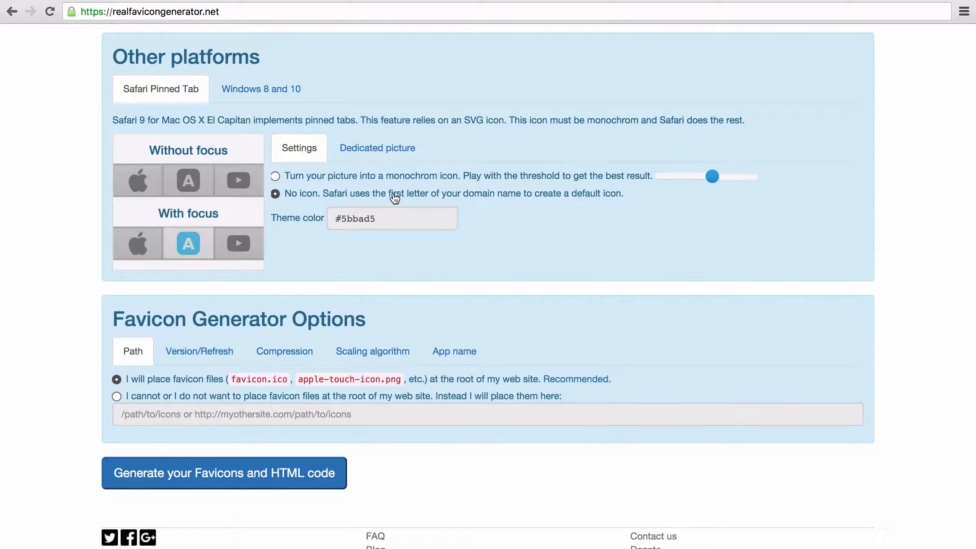
pyautogui.click(274, 176)
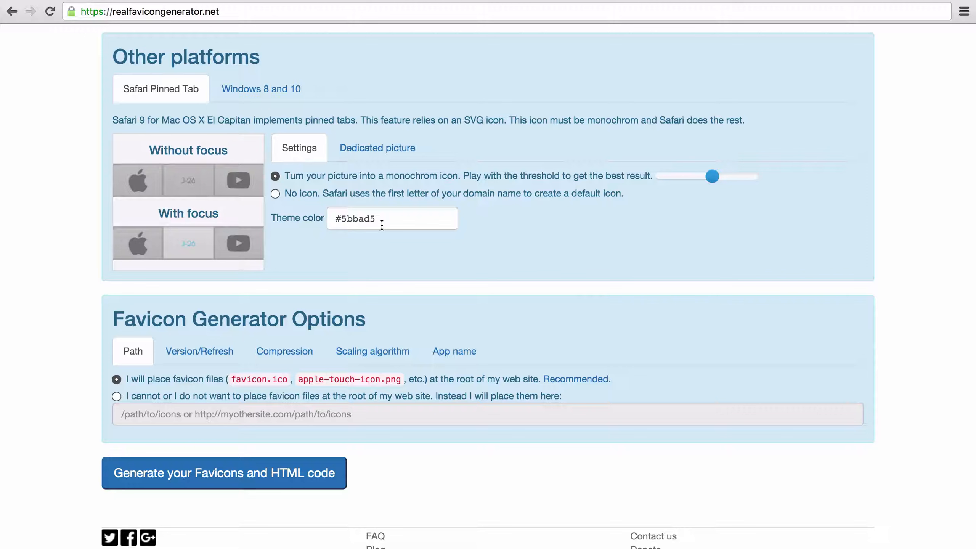
pyautogui.click(391, 218)
pyautogui.write('#0091ea')
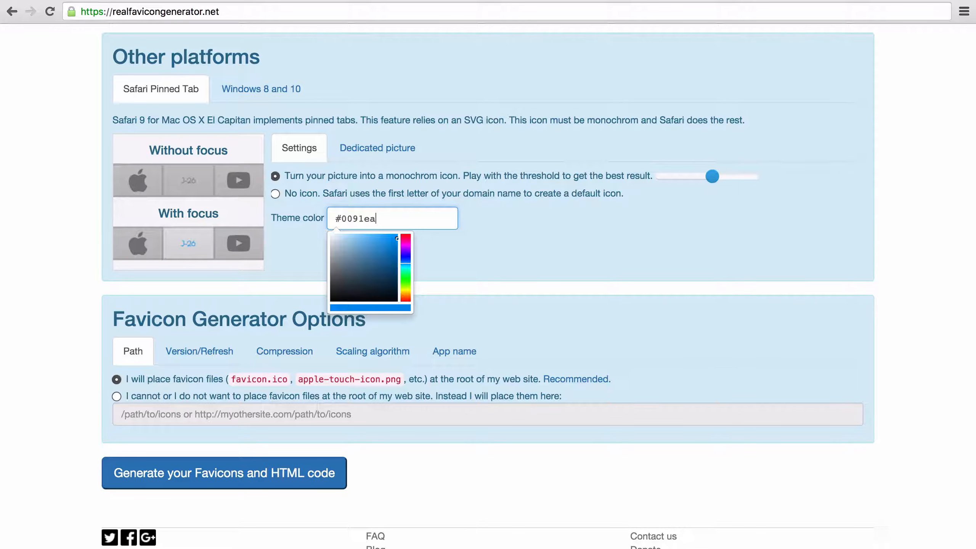
pyautogui.click(297, 224)
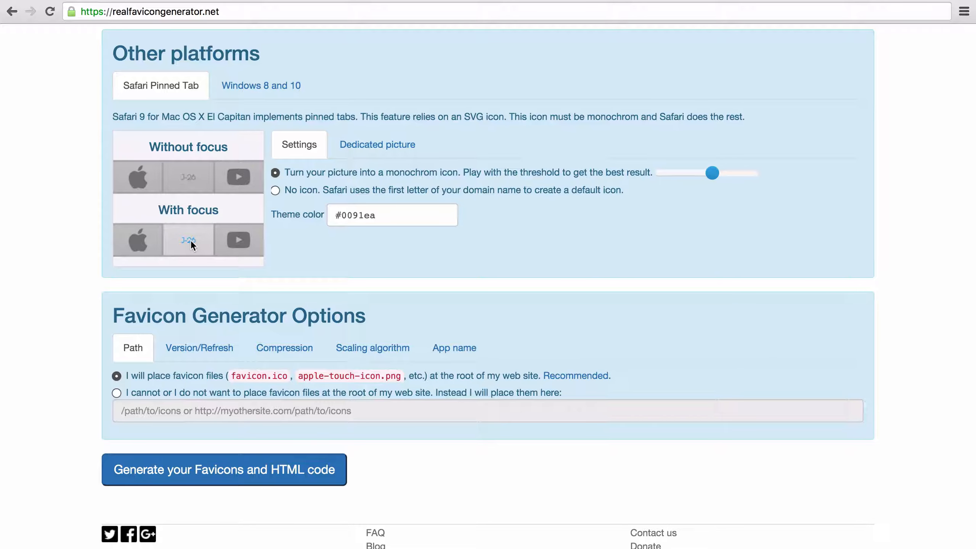
pyautogui.moveTo(188, 249)
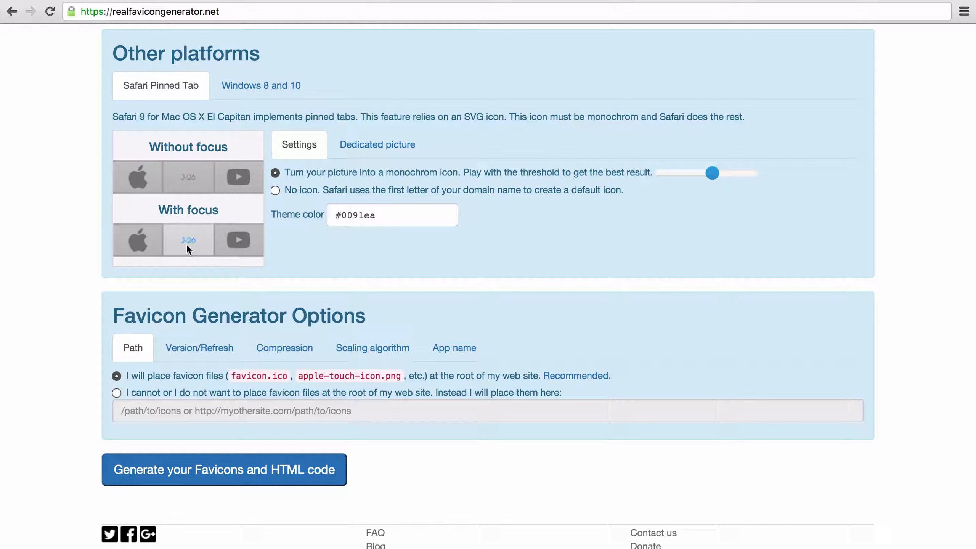
pyautogui.moveTo(377, 144)
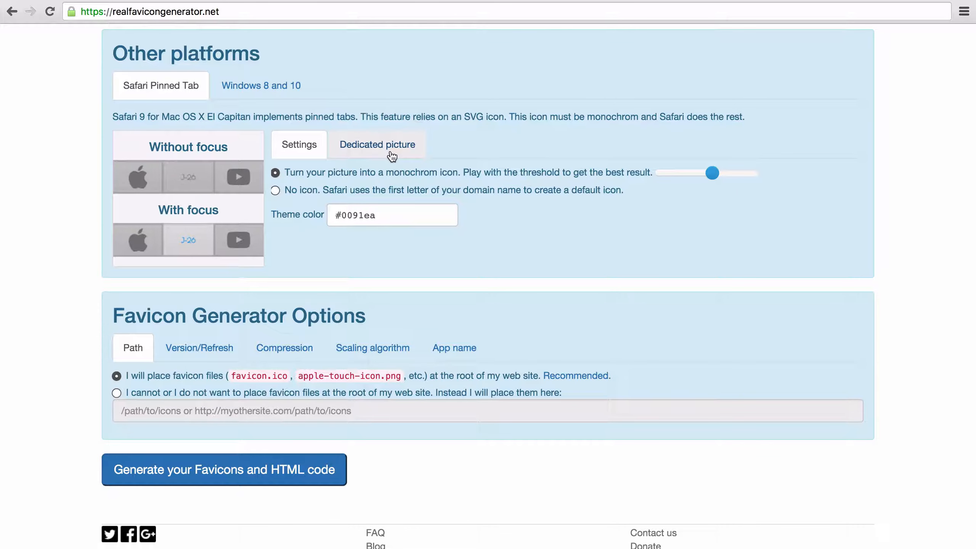
pyautogui.moveTo(379, 139)
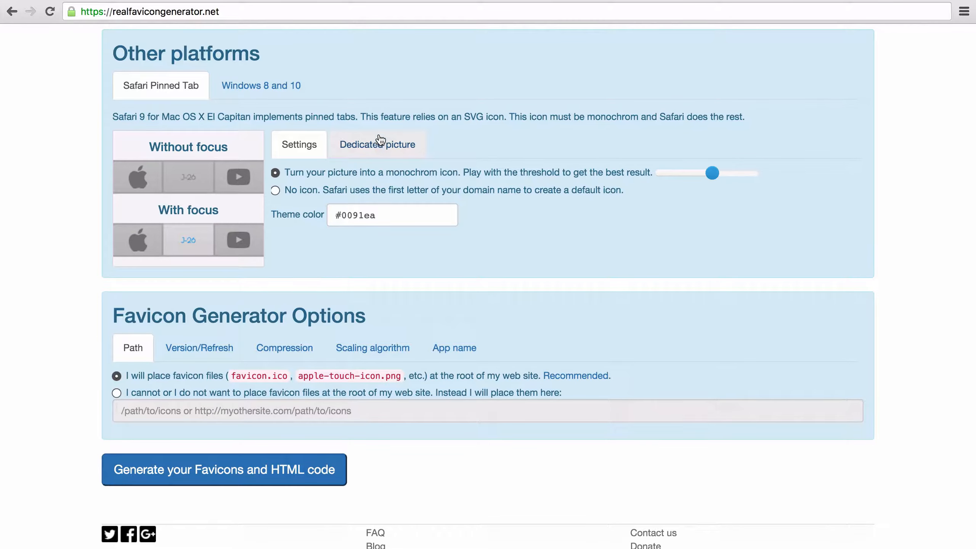
# Upload favicon.png and use it as the Safari pinned tab's dedicated picture
pyautogui.click(377, 144)
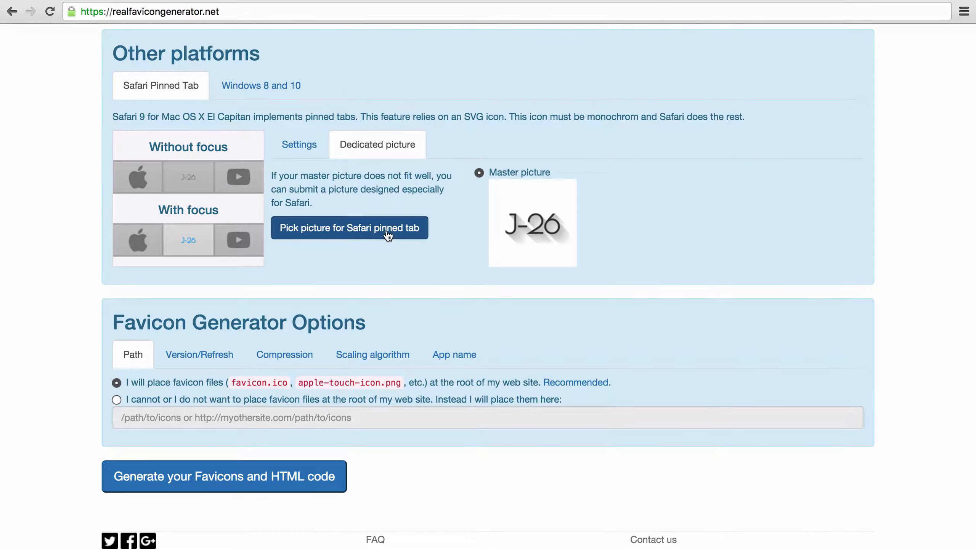
pyautogui.click(348, 227)
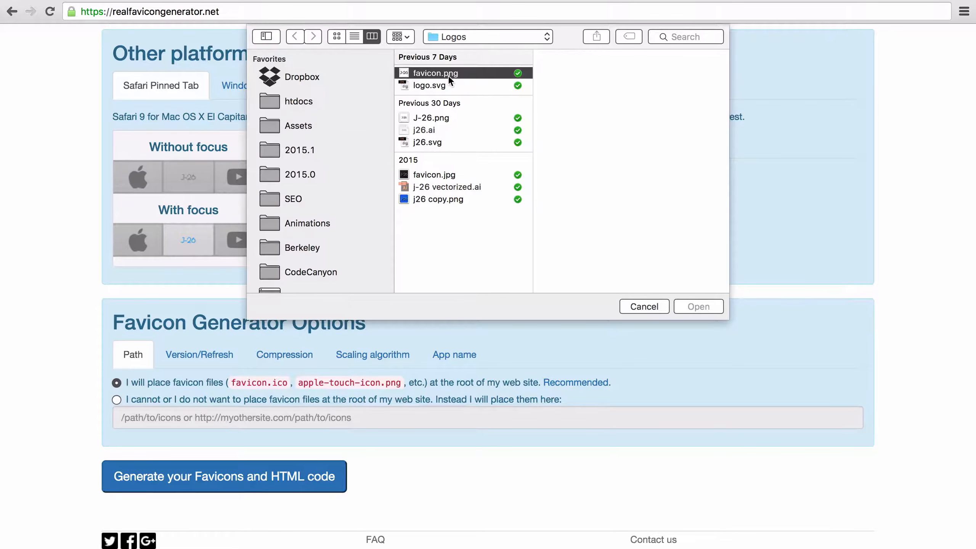
pyautogui.click(698, 306)
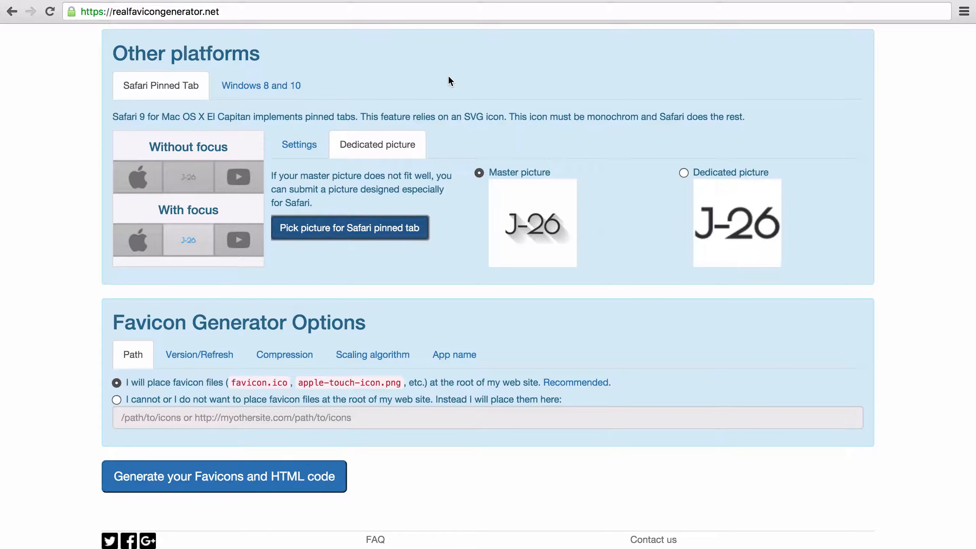
pyautogui.moveTo(737, 207)
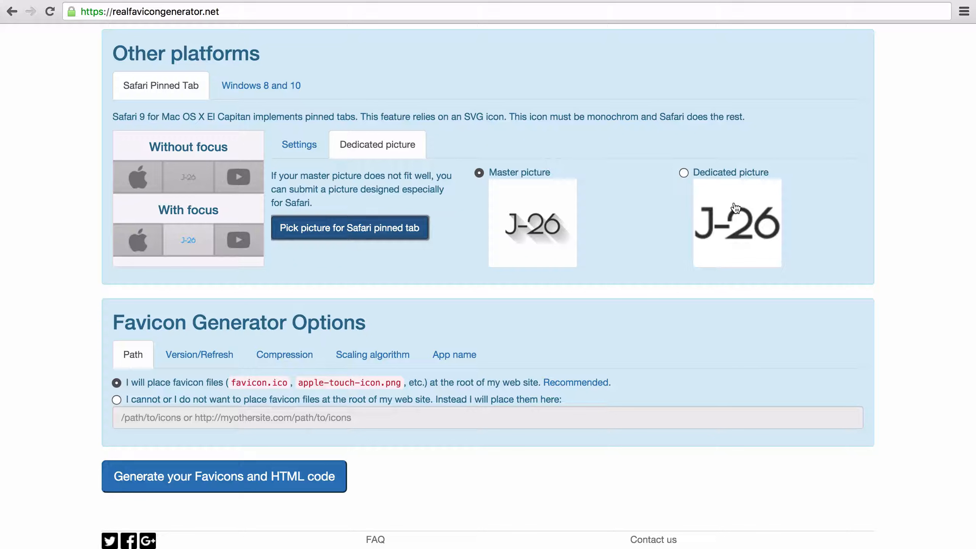
pyautogui.moveTo(602, 231)
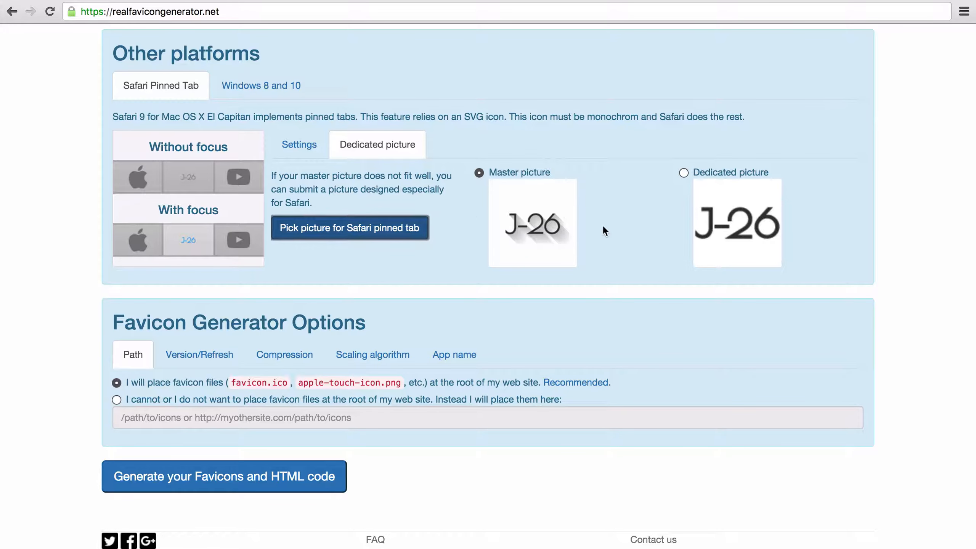
pyautogui.click(683, 172)
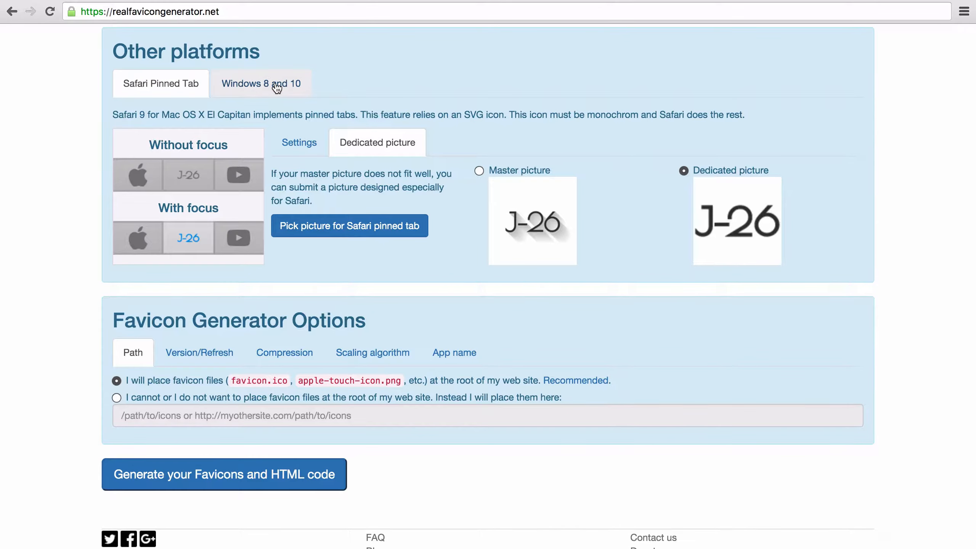
# Upload j26-white.png as the Windows 8 and 10 tile's dedicated picture and return to its settings
pyautogui.click(261, 83)
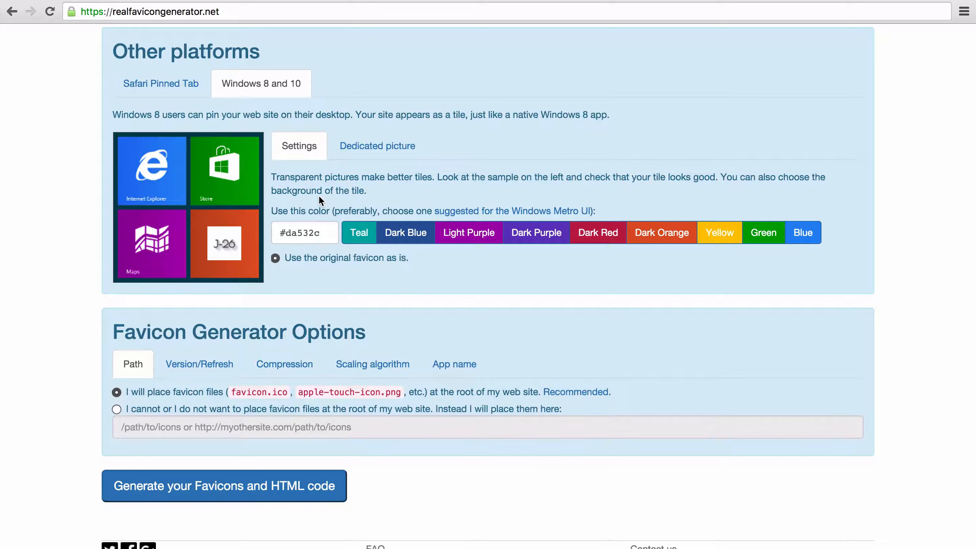
pyautogui.moveTo(336, 185)
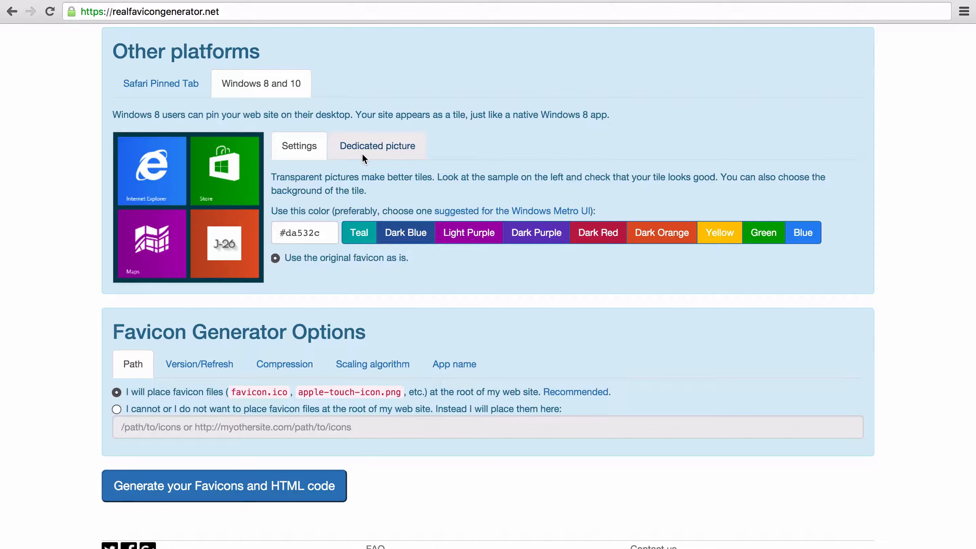
pyautogui.click(378, 146)
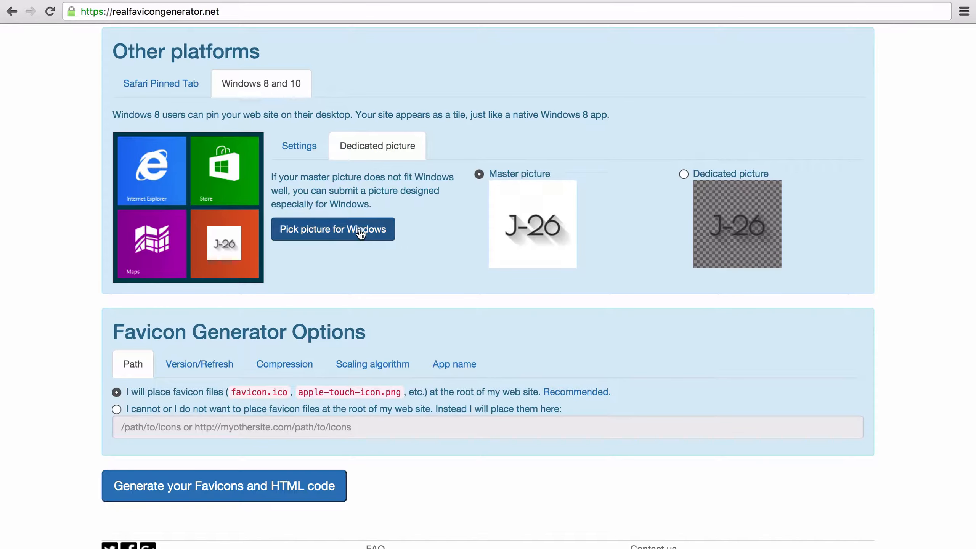
pyautogui.click(332, 228)
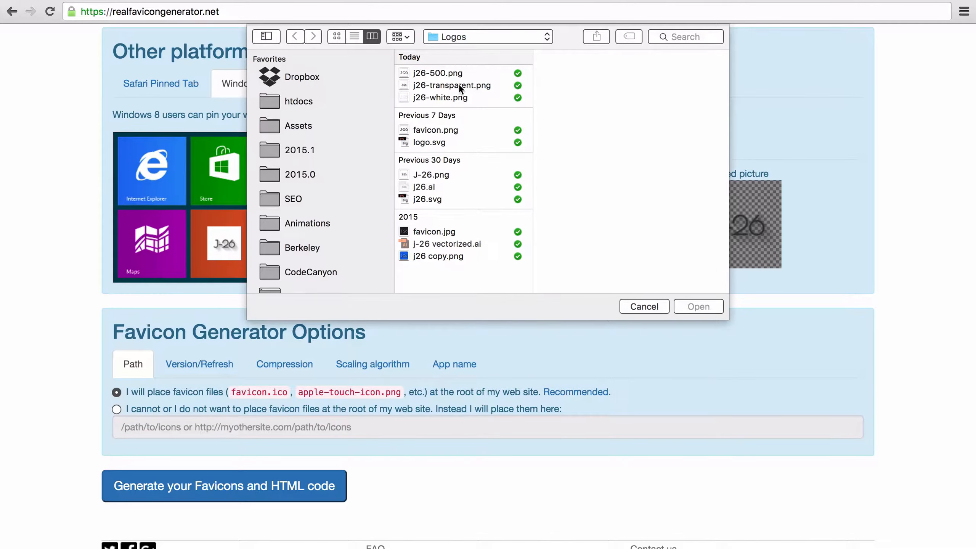
pyautogui.click(441, 98)
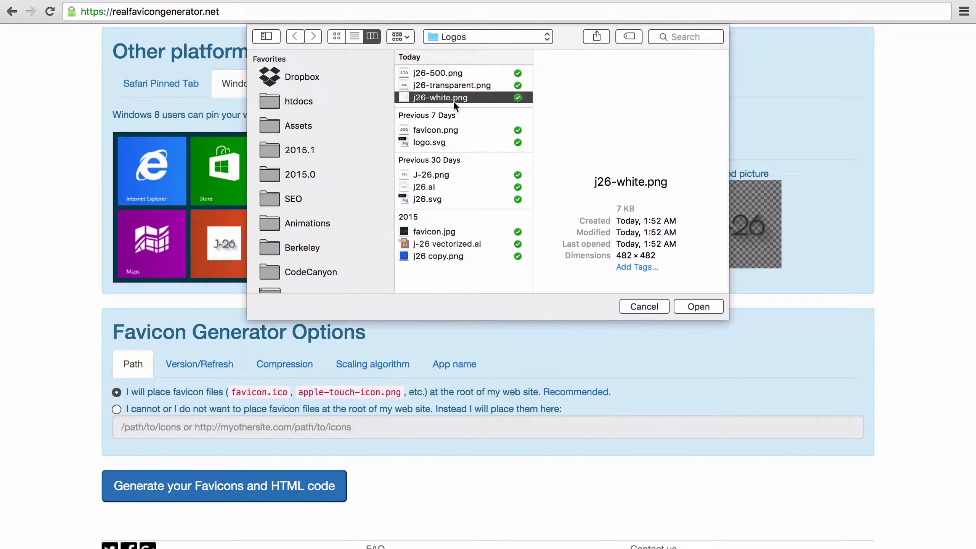
pyautogui.click(698, 306)
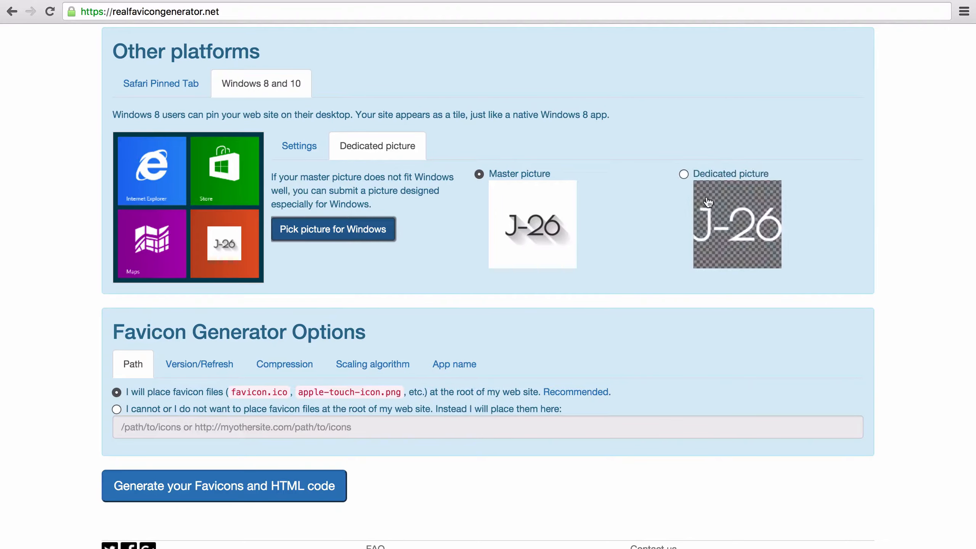
pyautogui.click(683, 174)
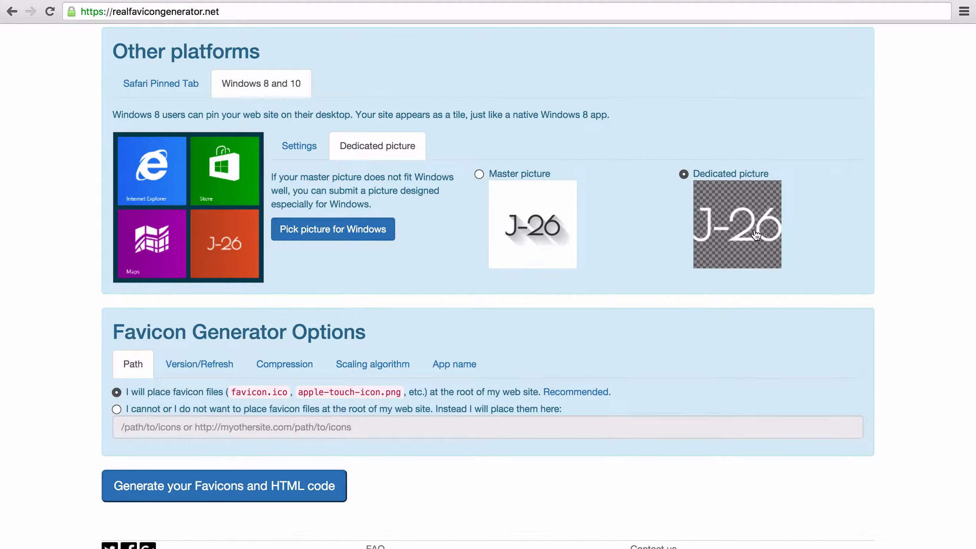
pyautogui.moveTo(370, 257)
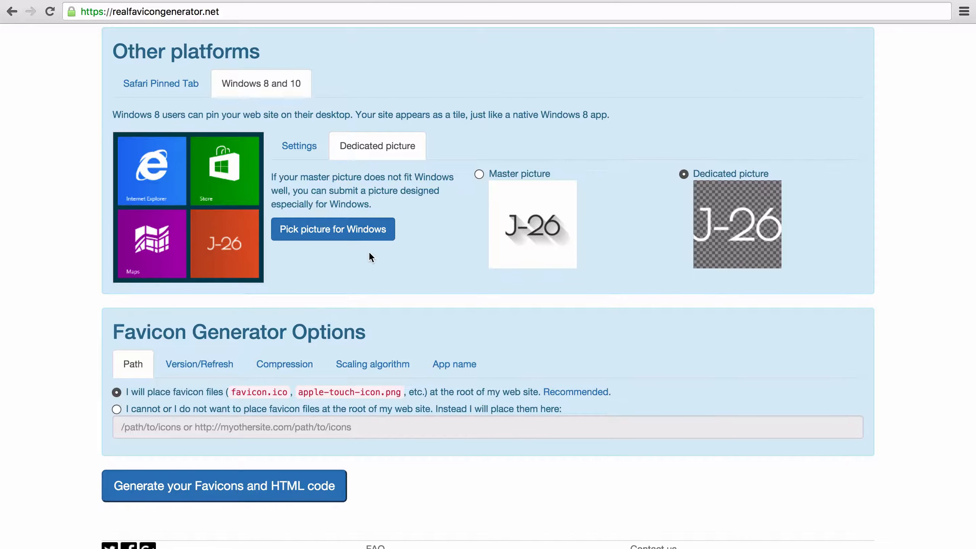
pyautogui.moveTo(179, 231)
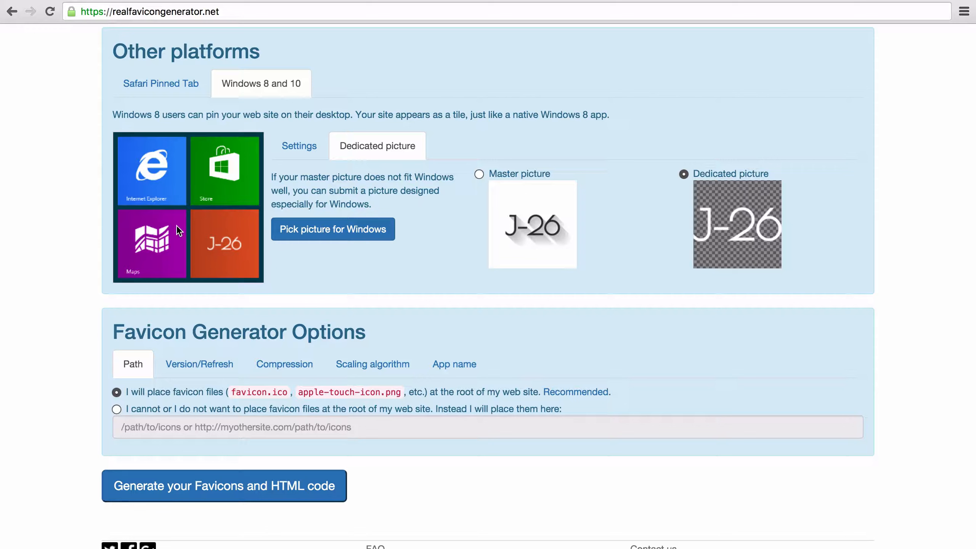
pyautogui.moveTo(300, 146)
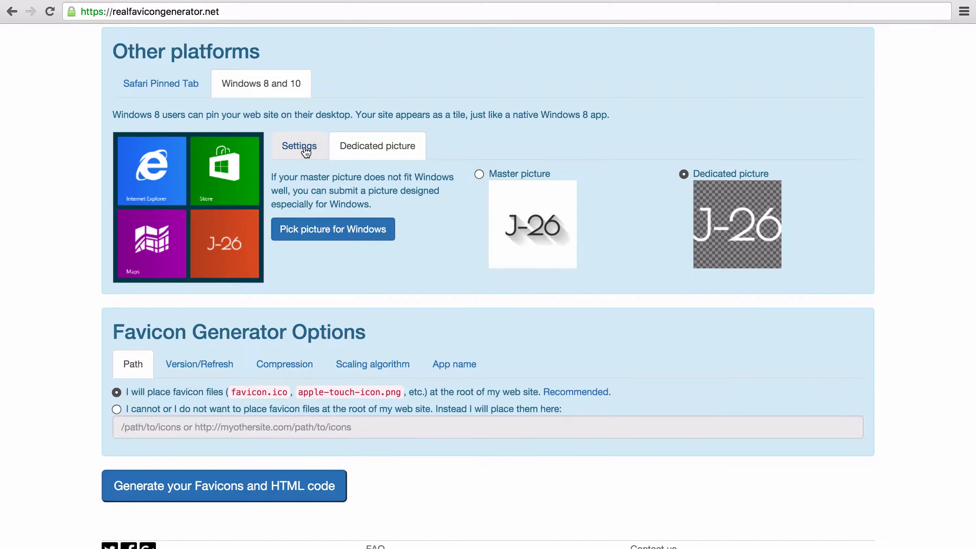
pyautogui.click(299, 146)
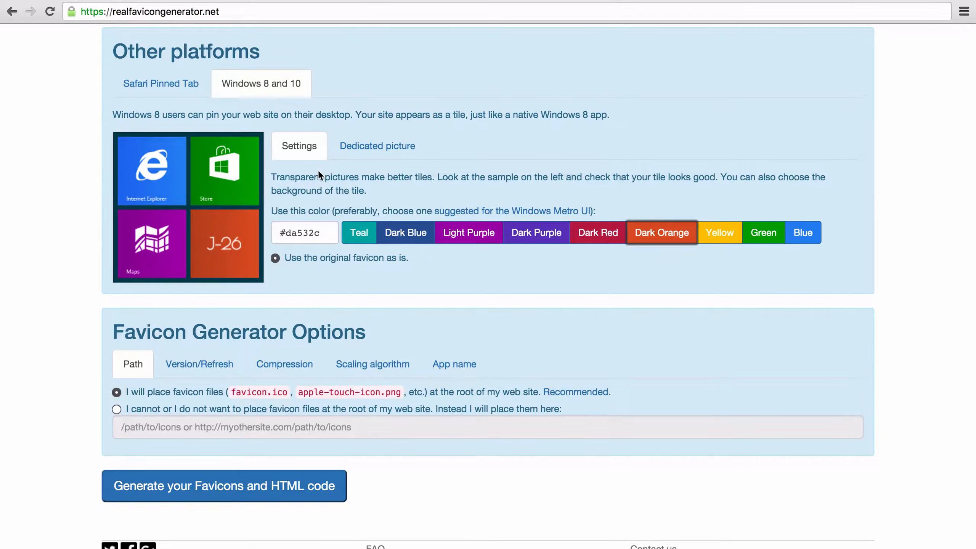
pyautogui.moveTo(323, 205)
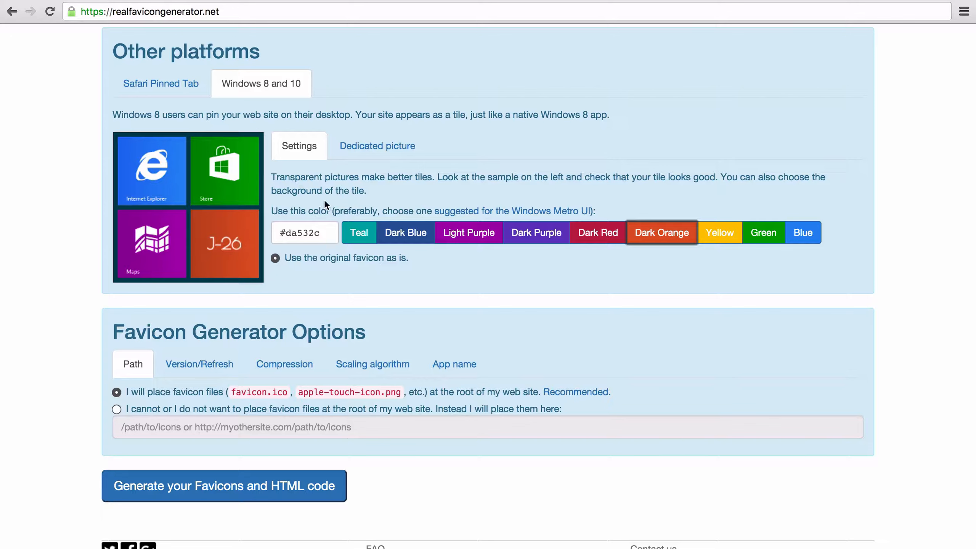
pyautogui.moveTo(352, 211)
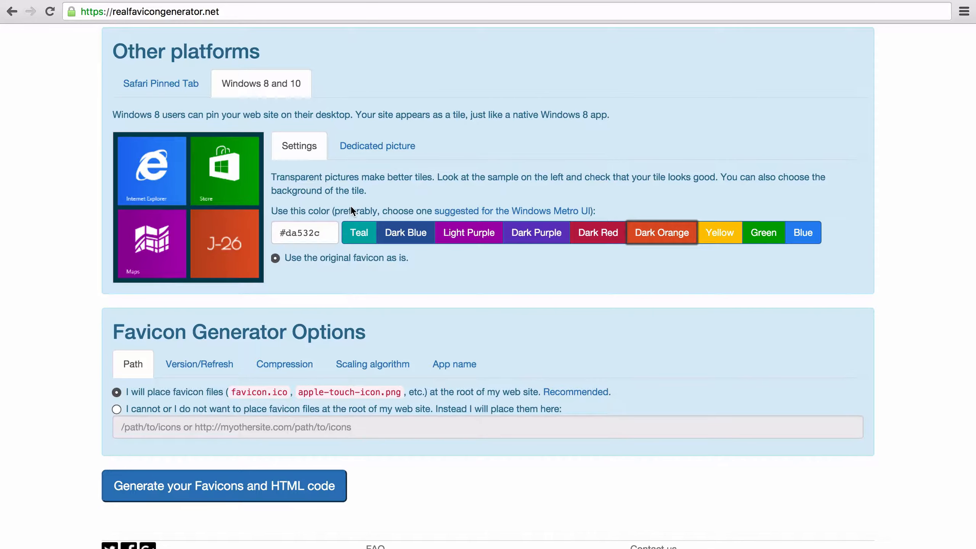
pyautogui.moveTo(529, 215)
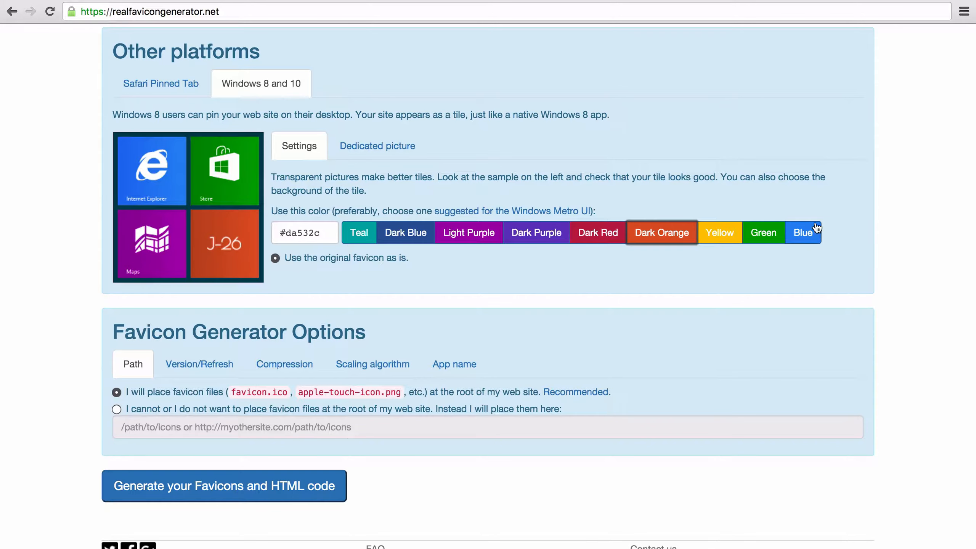
pyautogui.moveTo(811, 239)
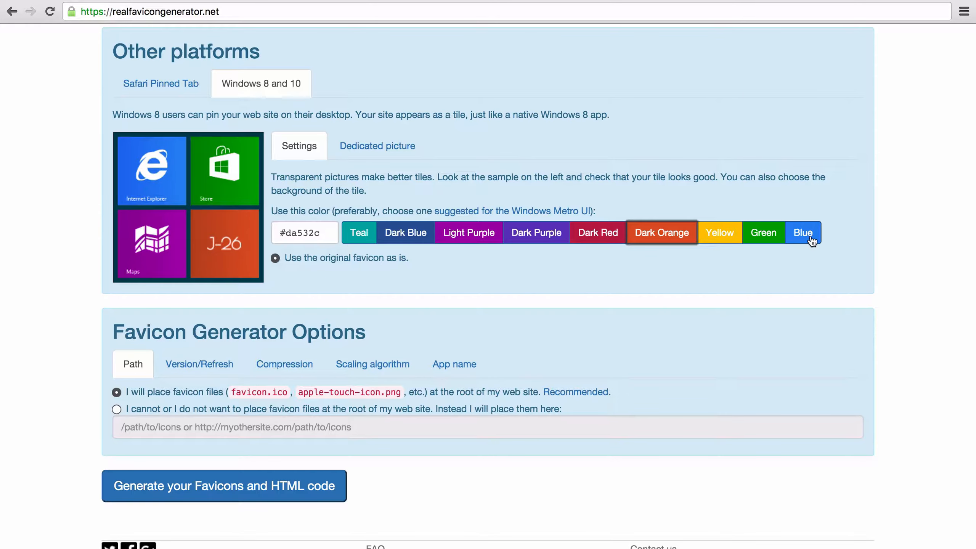
# Change the Windows 8 and 10 tile background to Blue (#2d89ef)
pyautogui.click(803, 232)
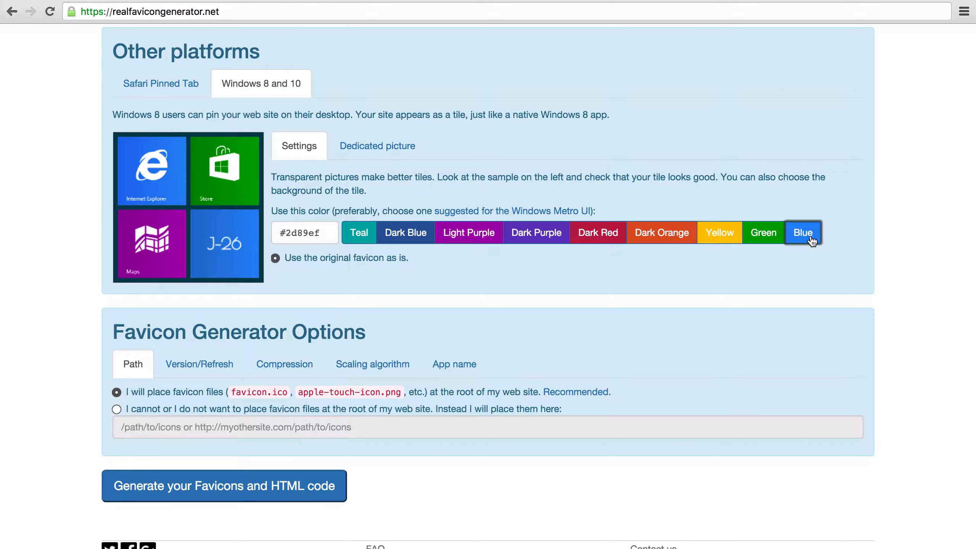
pyautogui.moveTo(510, 288)
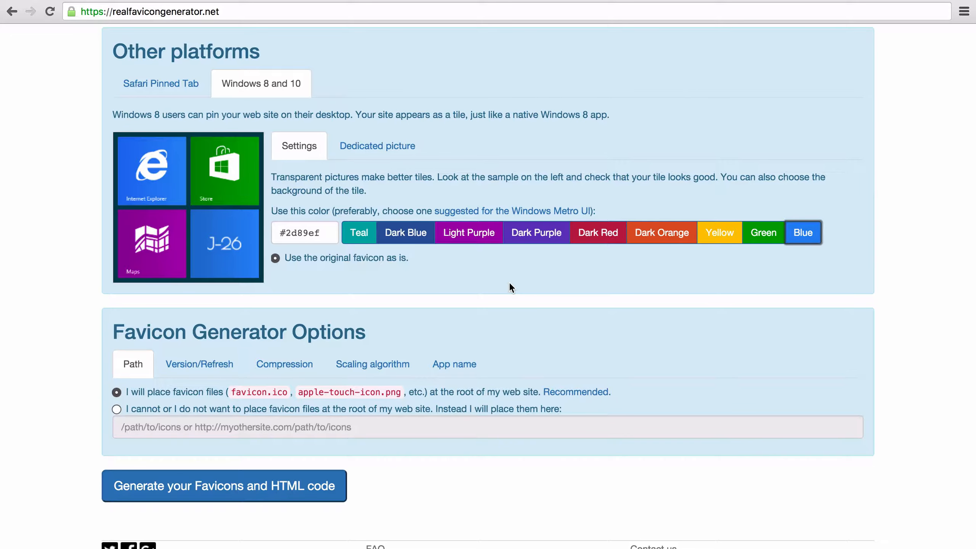
pyautogui.moveTo(332, 287)
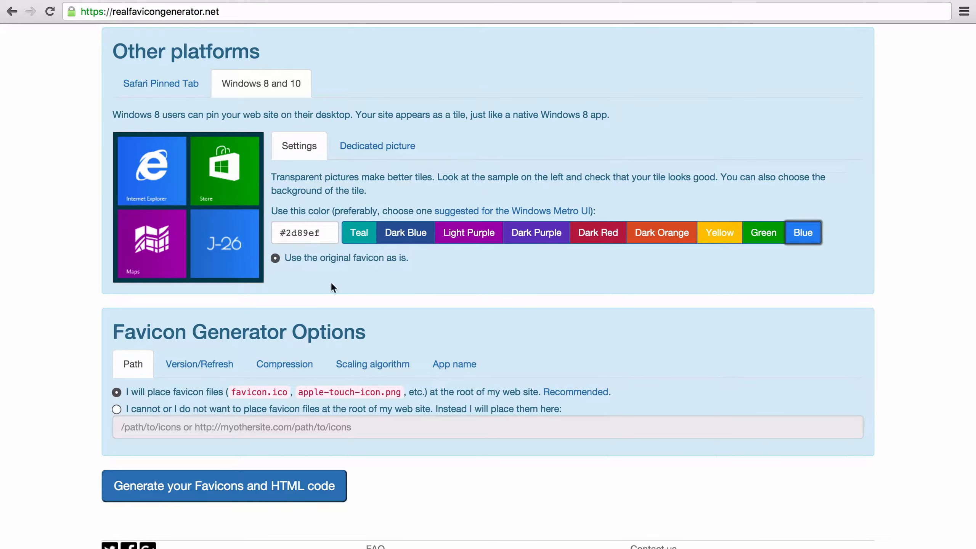
# Place the favicon files in a custom location with the path /assets/
pyautogui.scroll(-3)
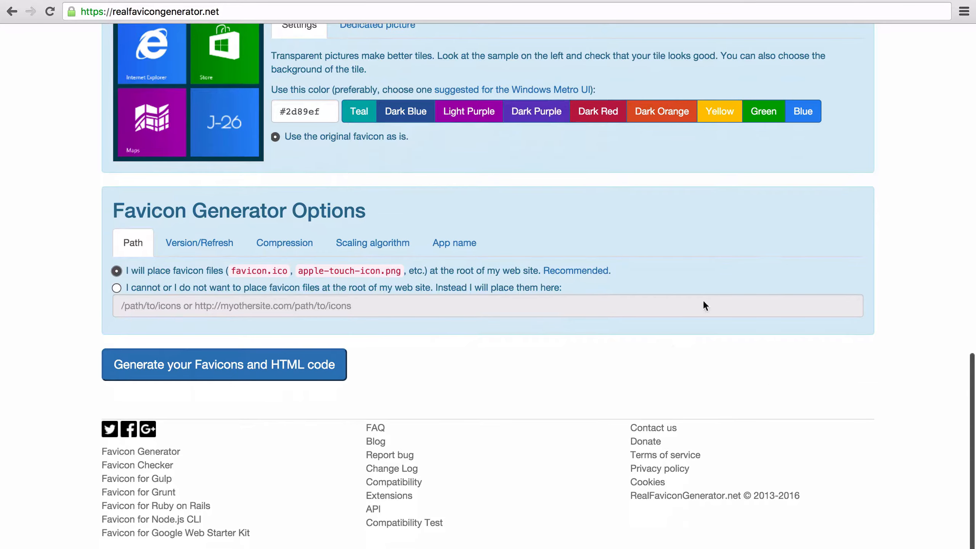
pyautogui.moveTo(457, 213)
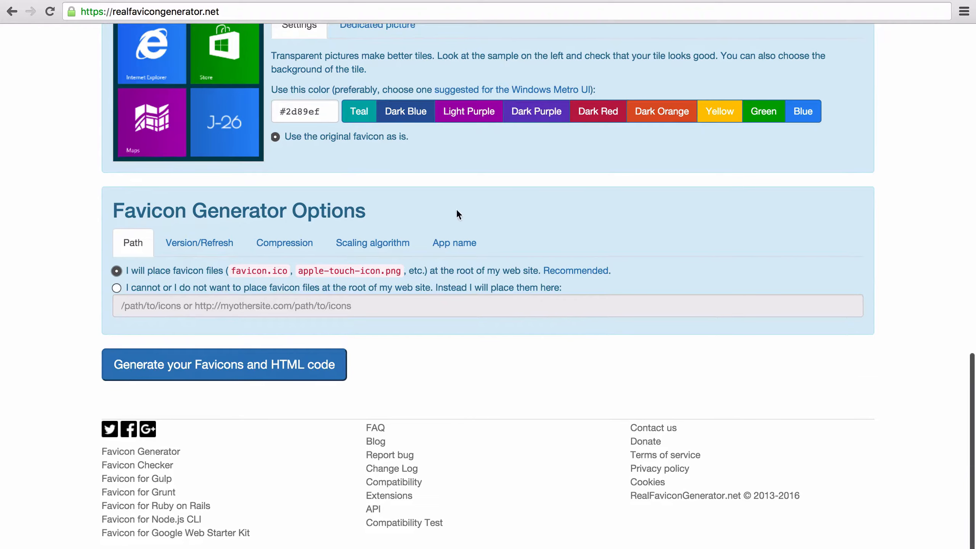
pyautogui.moveTo(167, 290)
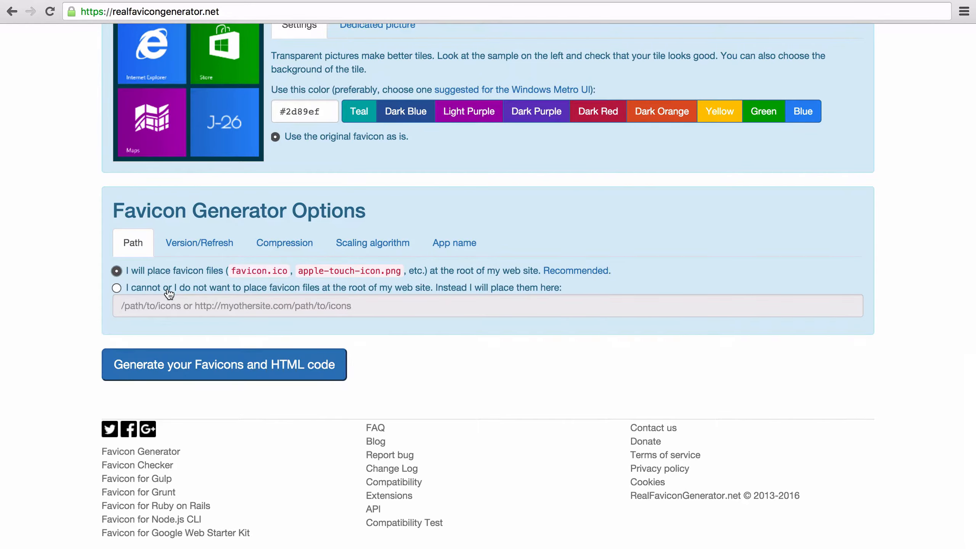
pyautogui.click(117, 288)
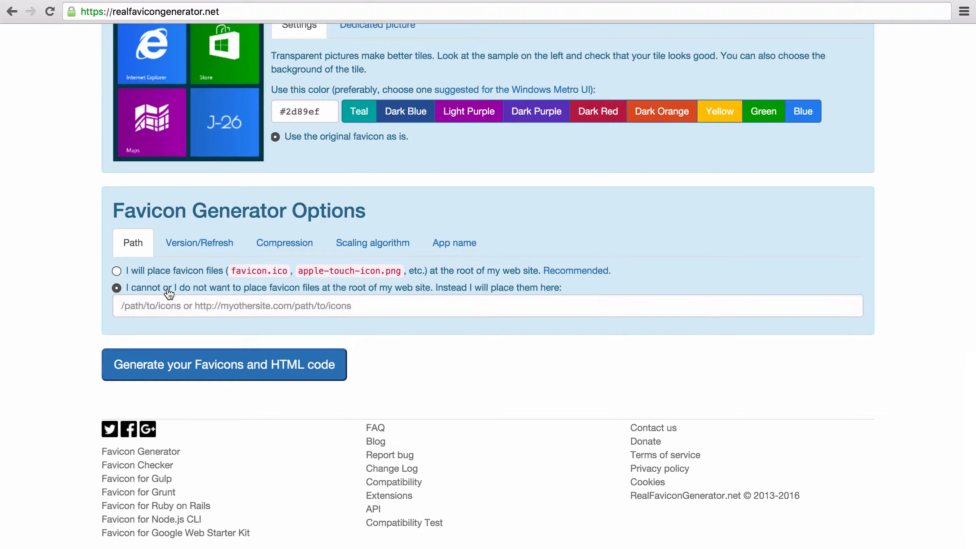
pyautogui.moveTo(137, 323)
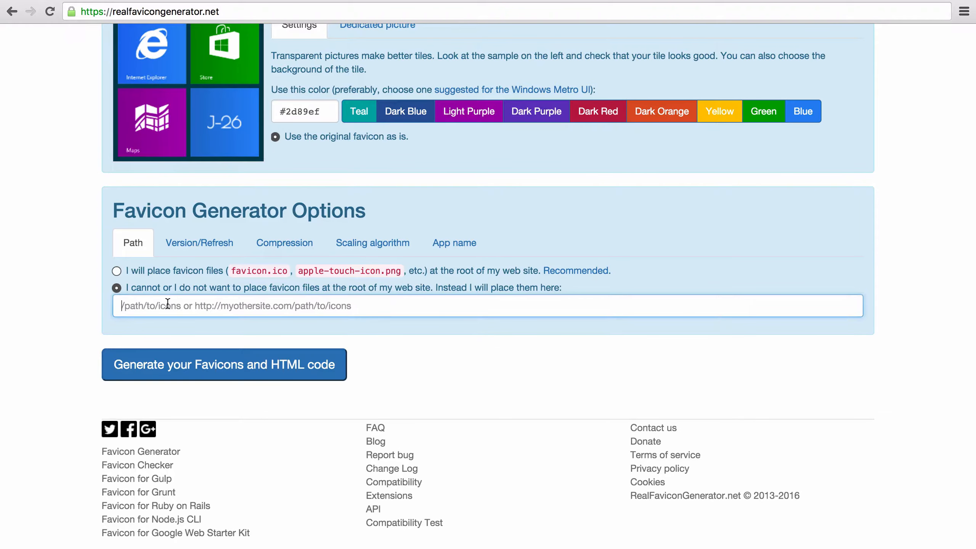
pyautogui.write('/a')
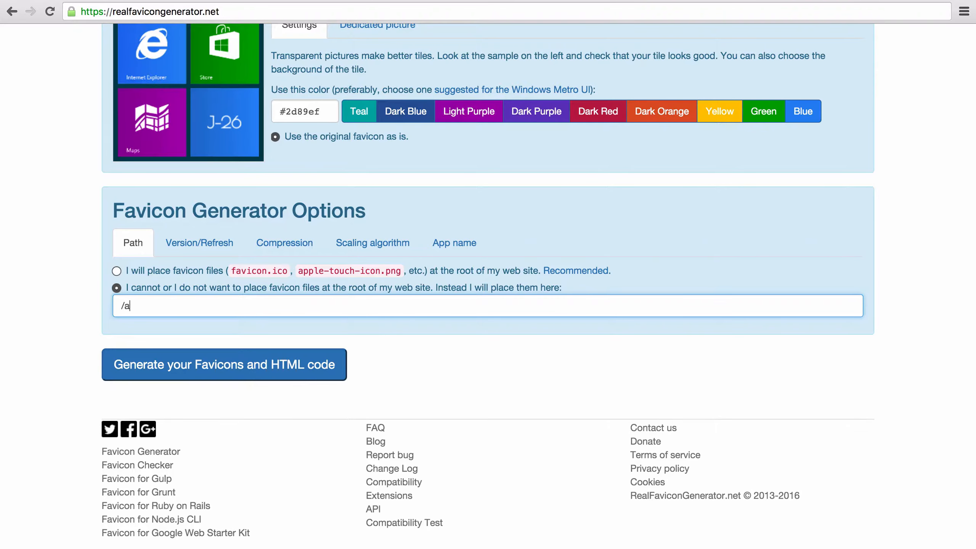
pyautogui.write('ssets/')
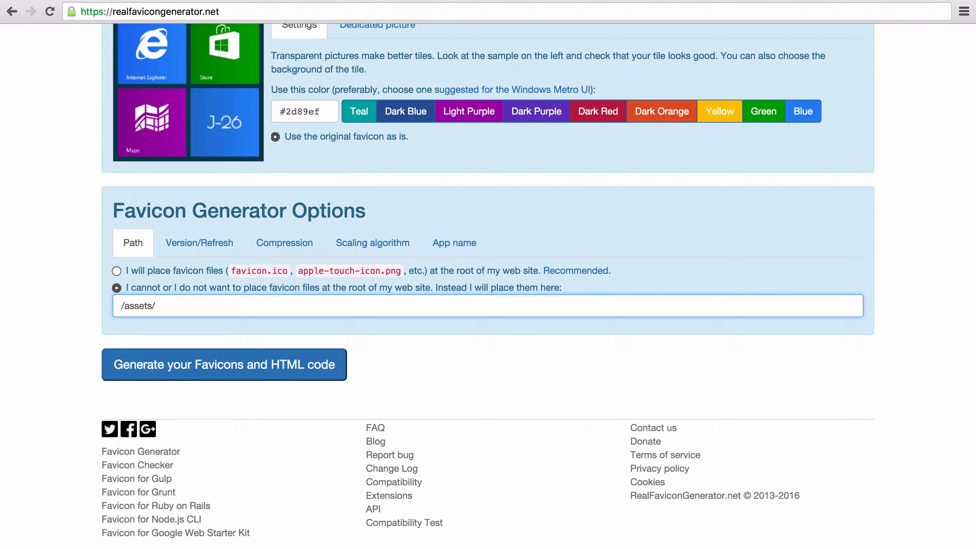
pyautogui.moveTo(221, 302)
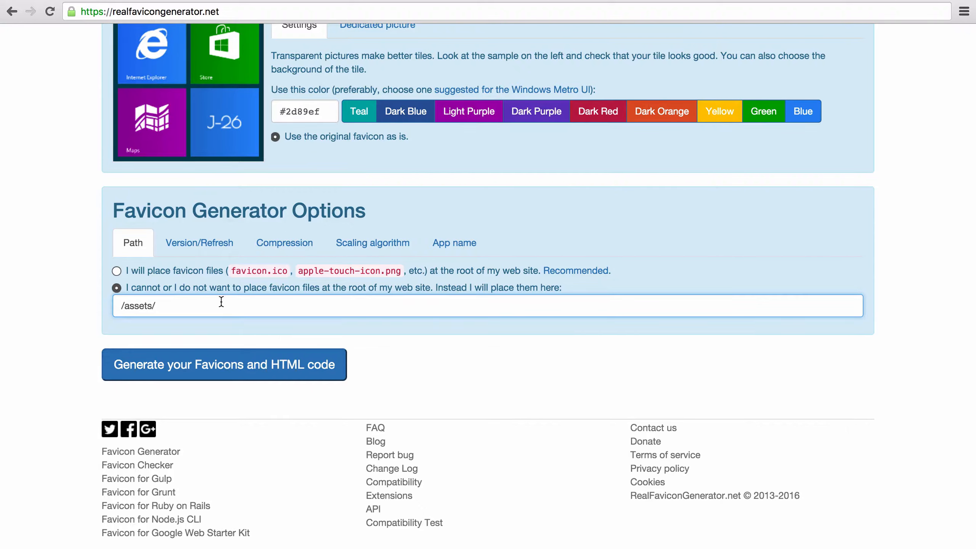
pyautogui.moveTo(249, 305)
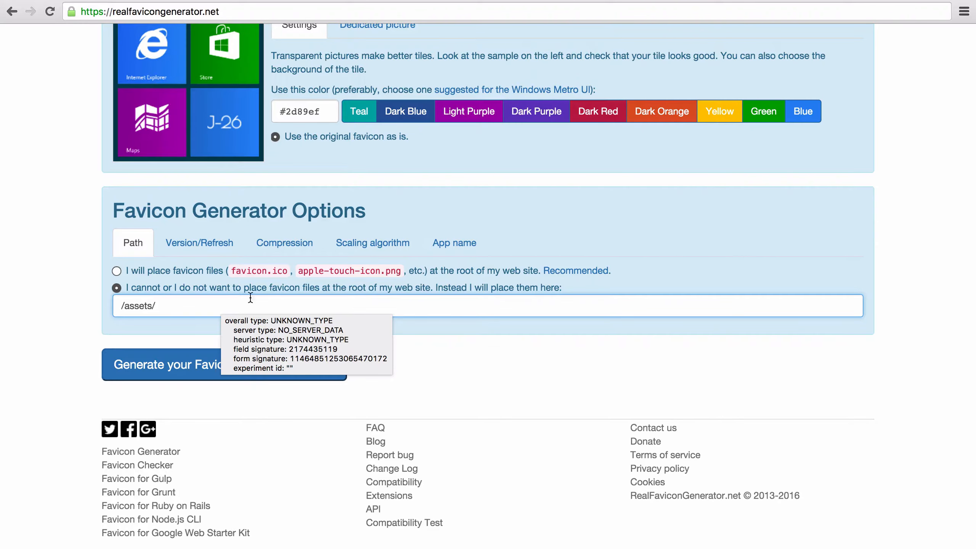
pyautogui.moveTo(276, 336)
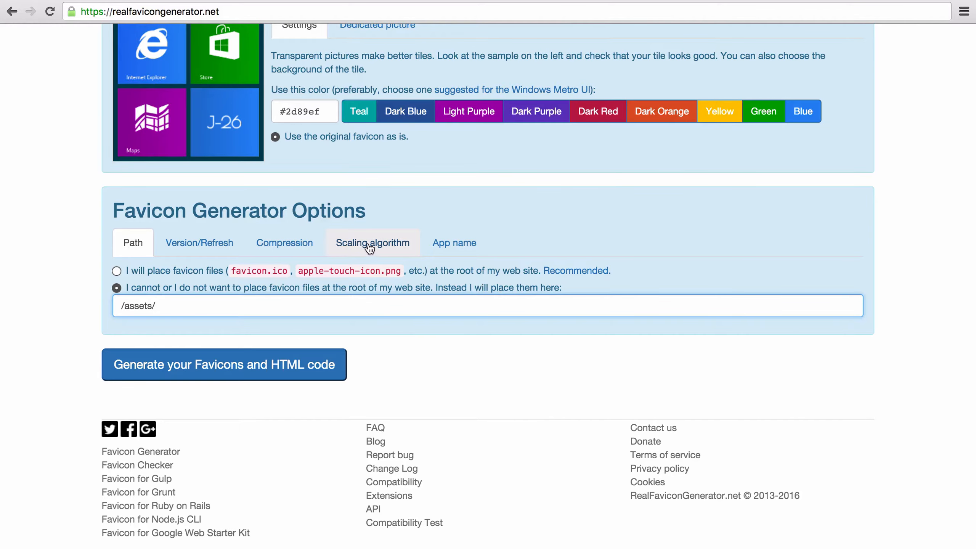
# Set a specific app name J-26 that overrides the page title
pyautogui.click(454, 242)
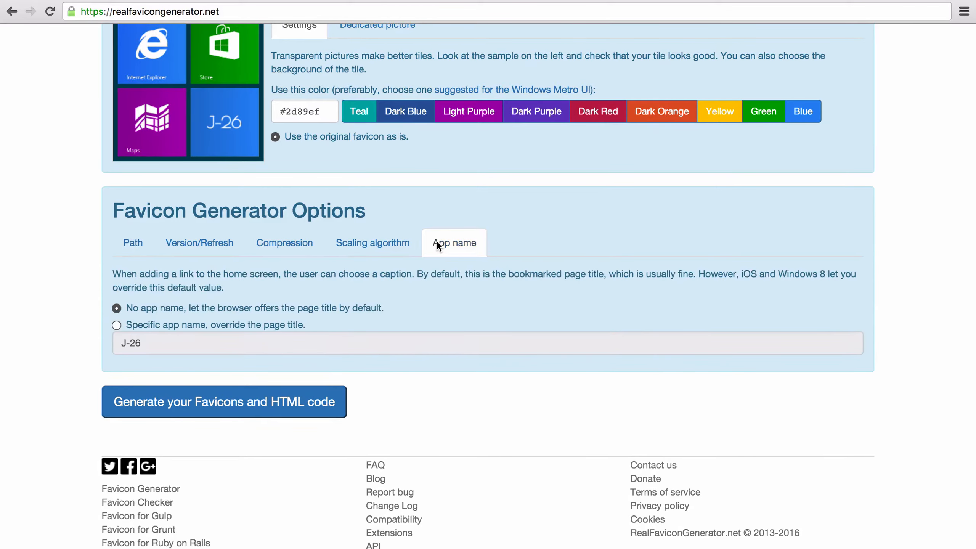
pyautogui.click(116, 325)
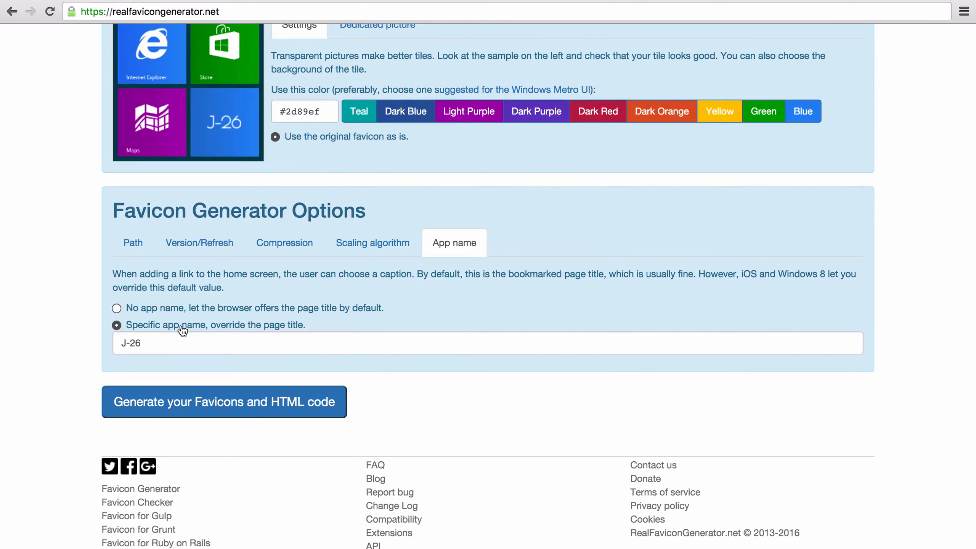
pyautogui.moveTo(188, 331)
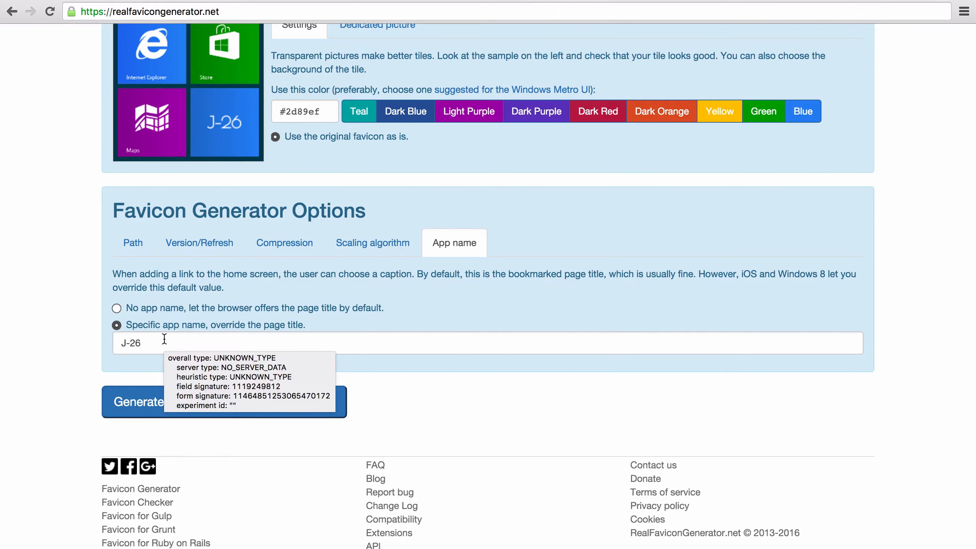
pyautogui.moveTo(419, 393)
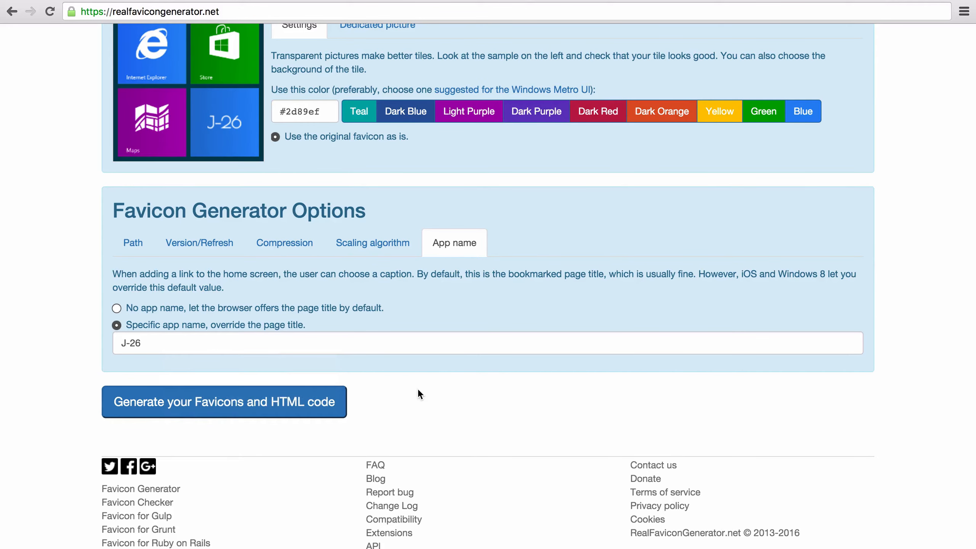
pyautogui.click(224, 402)
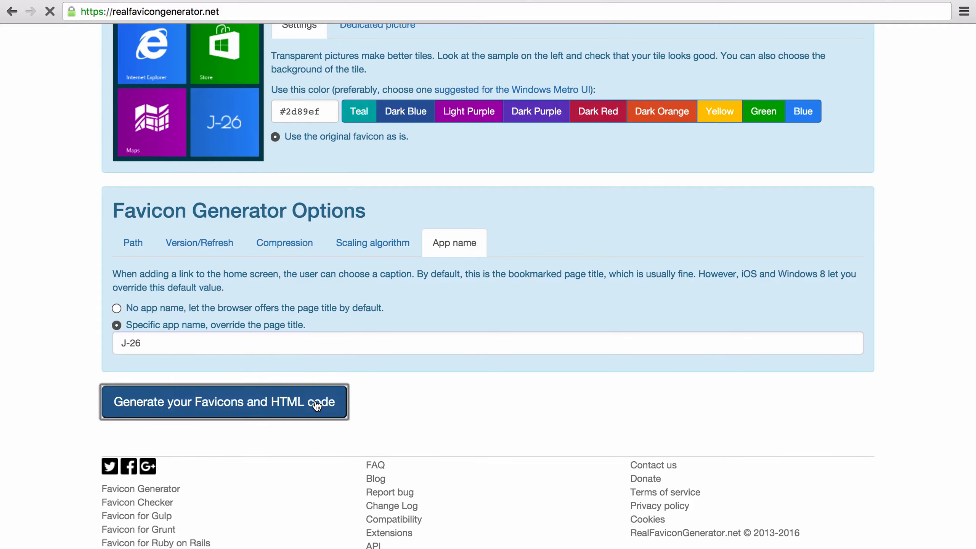
# Generate the favicons with HTML code and download the favicon package
pyautogui.click(223, 401)
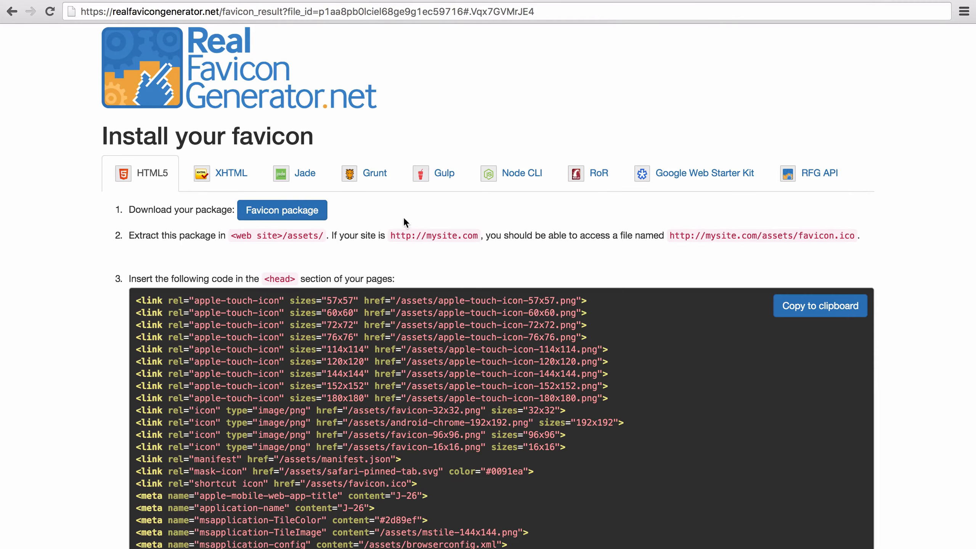
pyautogui.click(281, 210)
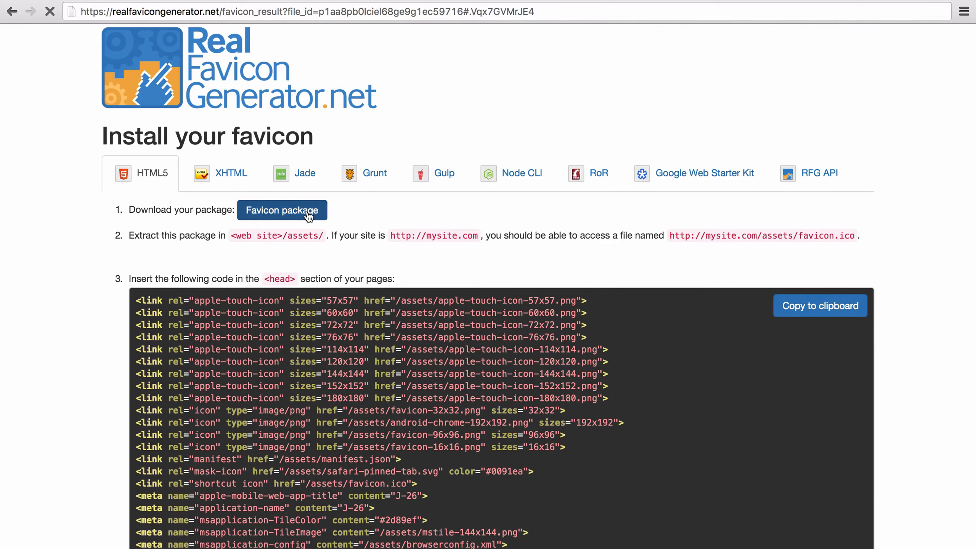
pyautogui.click(281, 210)
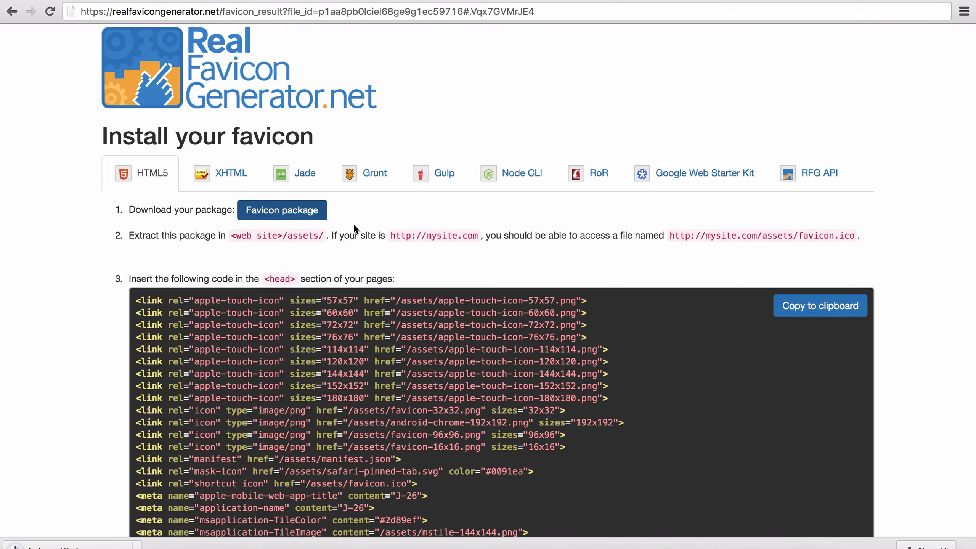